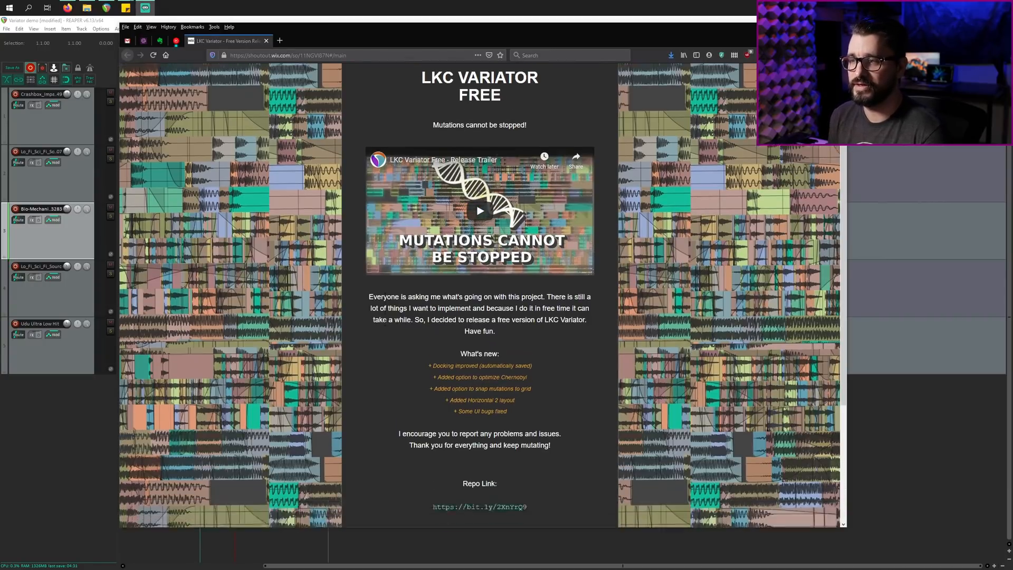
Open the action list and filter it by 'variator' to show the LKC Variator scripts
scroll("down", 3)
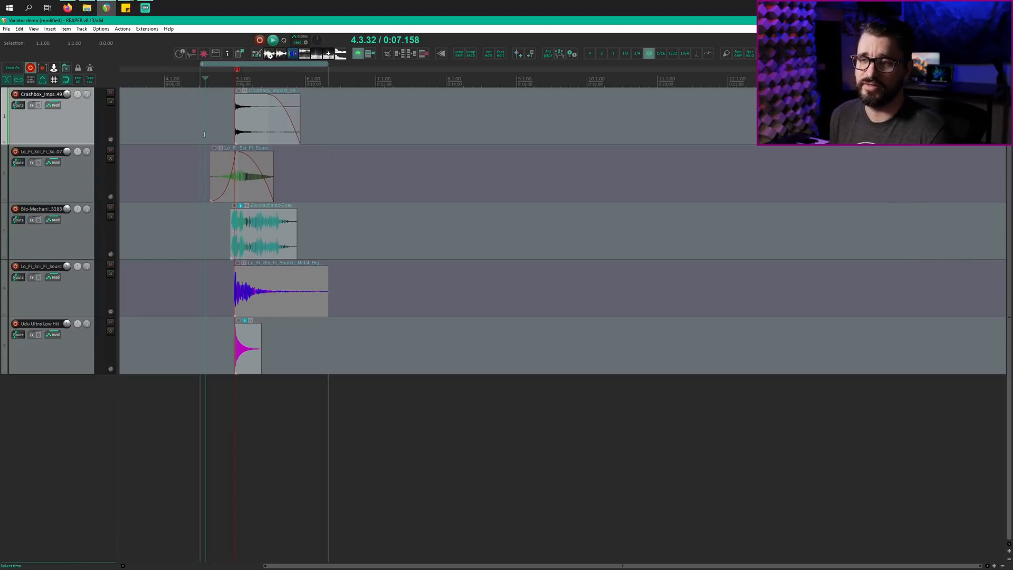
left_click(272, 40)
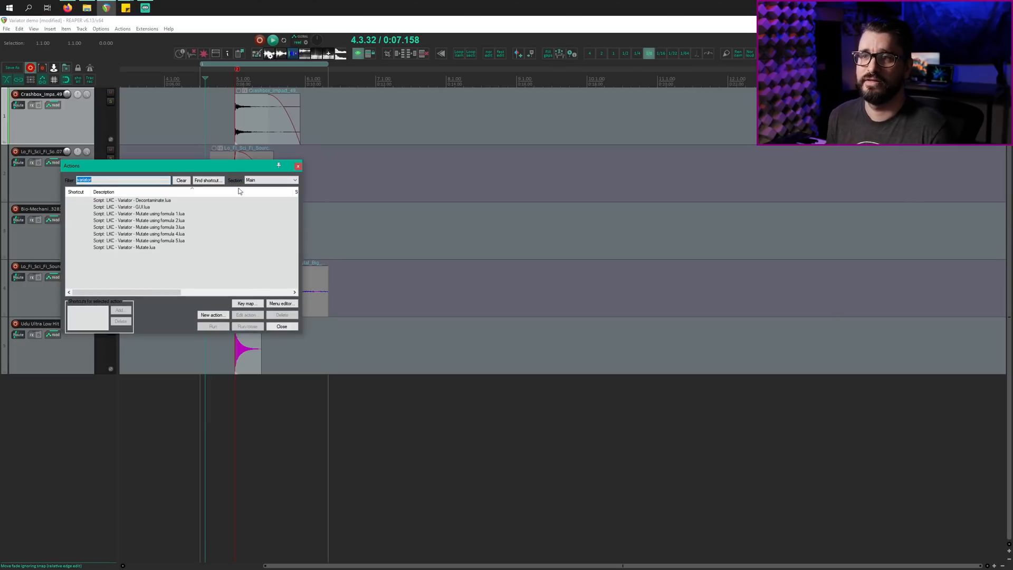
Run the 'LKC - Variator - GUI.lua' script from the action list
left_click(139, 207)
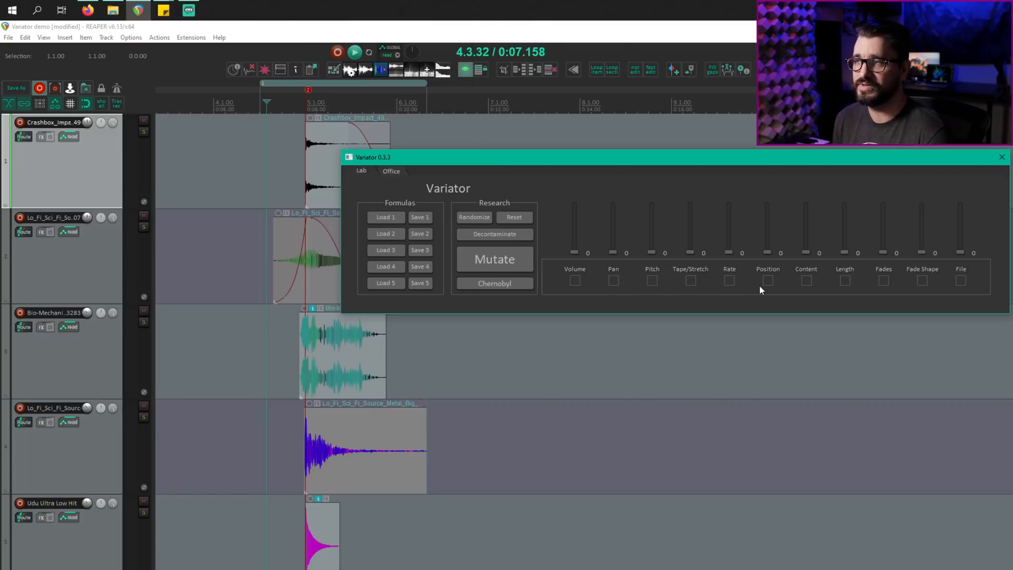
mouse_move(844, 288)
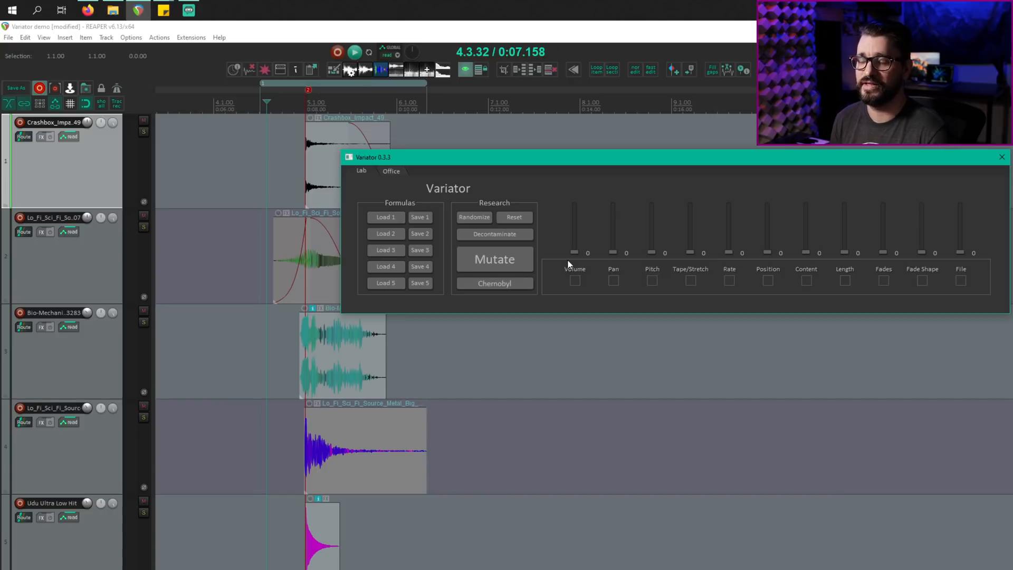
mouse_move(955, 254)
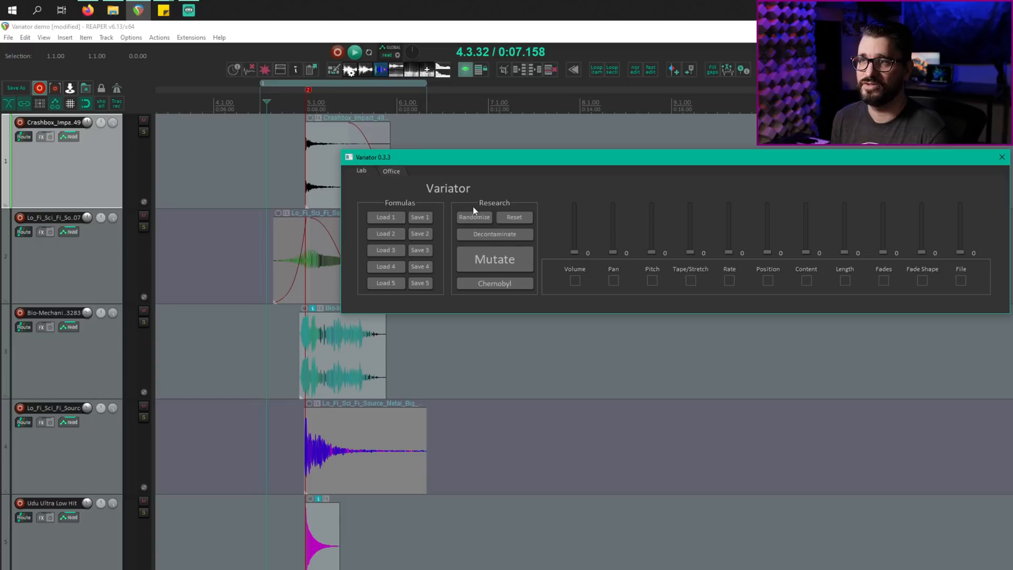
Randomize the Variator amounts, then set Pan to zero and bring Volume back to zero
left_click(495, 259)
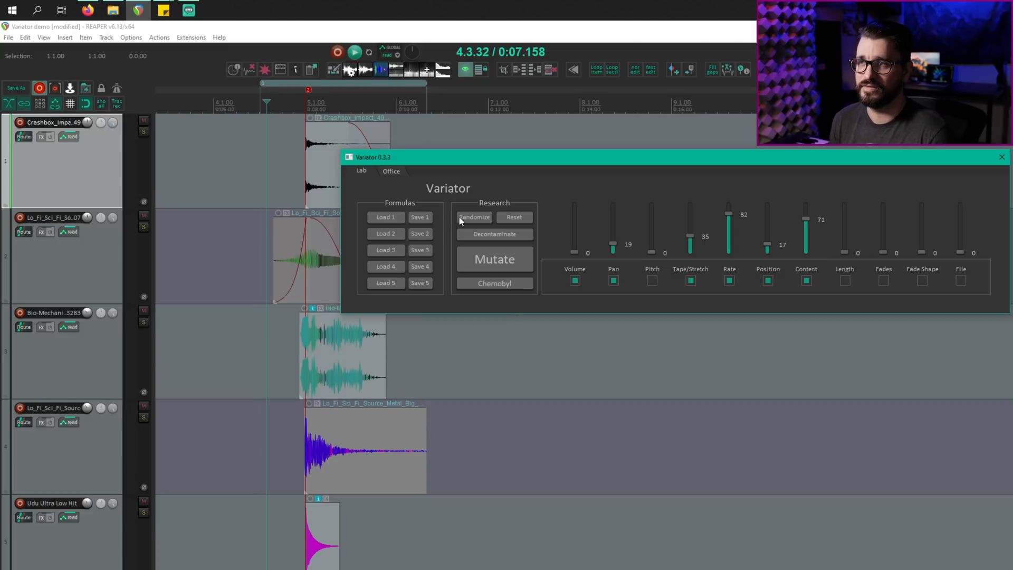
left_click_drag(613, 248, 612, 205)
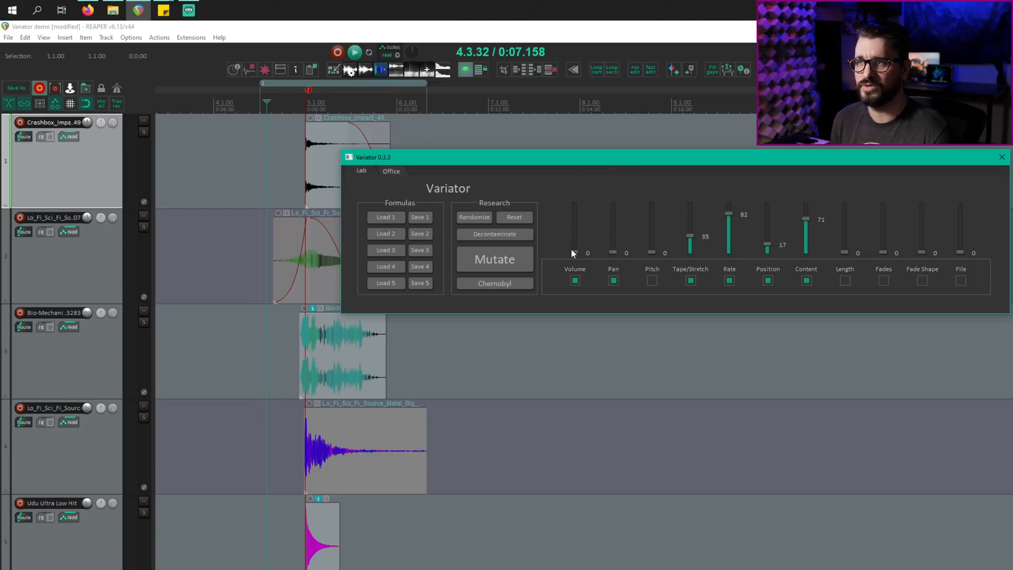
left_click_drag(574, 251, 574, 252)
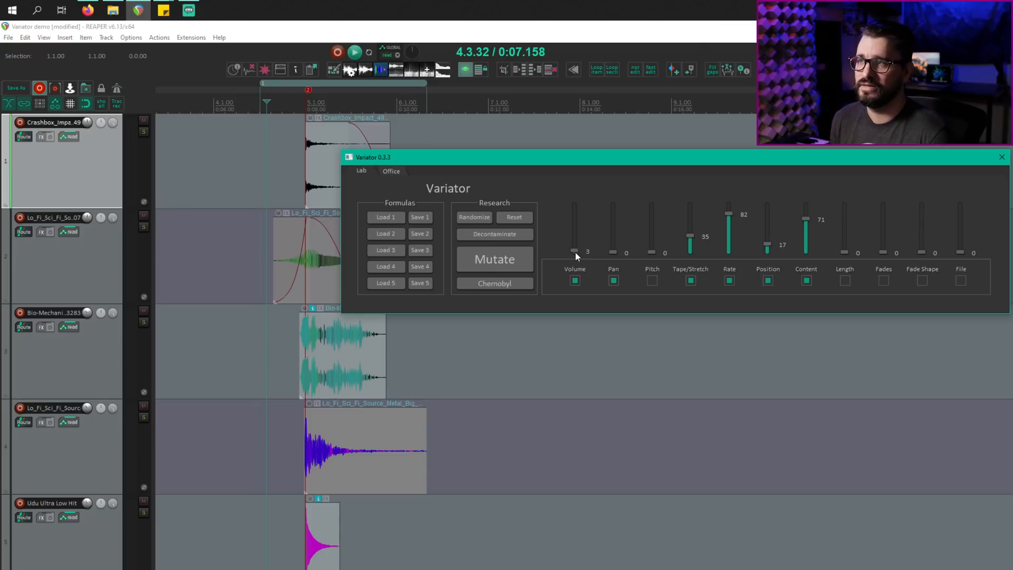
left_click_drag(574, 250, 574, 218)
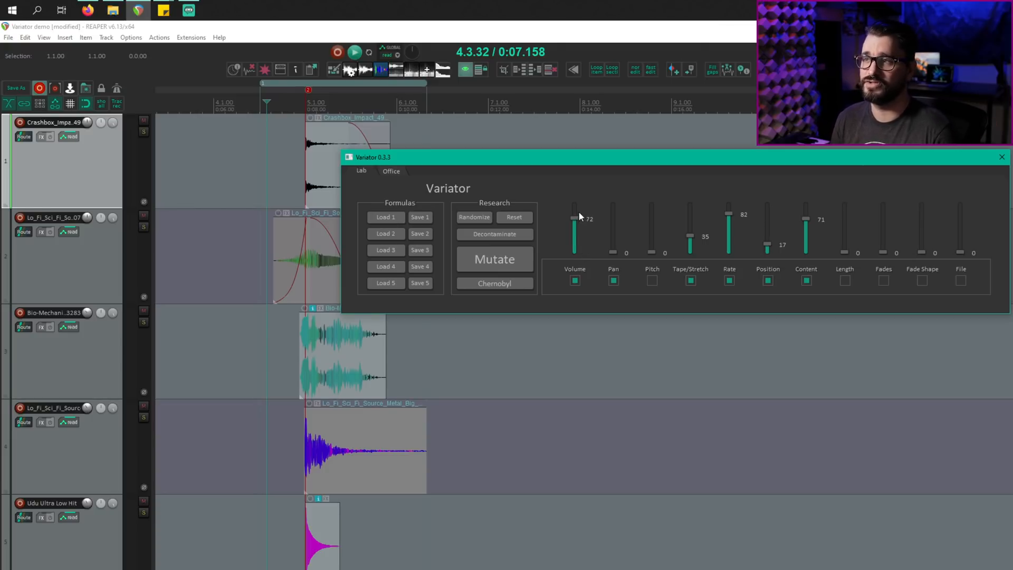
left_click_drag(573, 219, 574, 252)
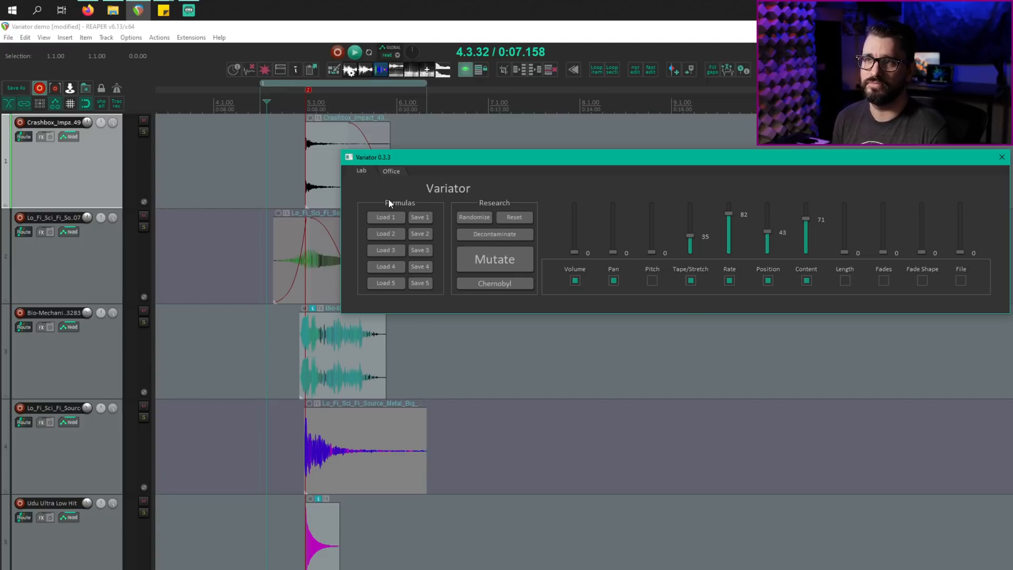
mouse_move(271, 116)
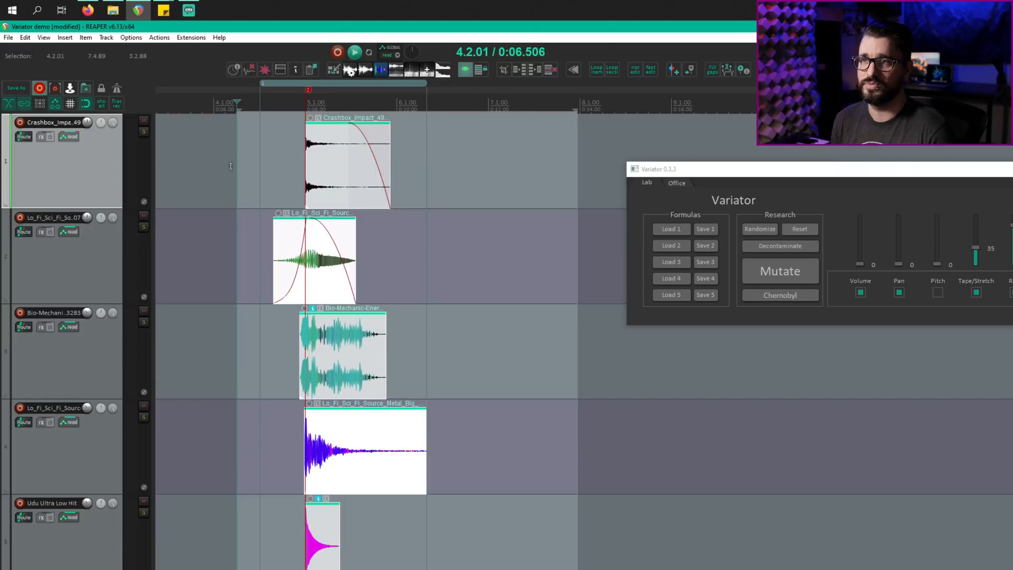
mouse_move(227, 222)
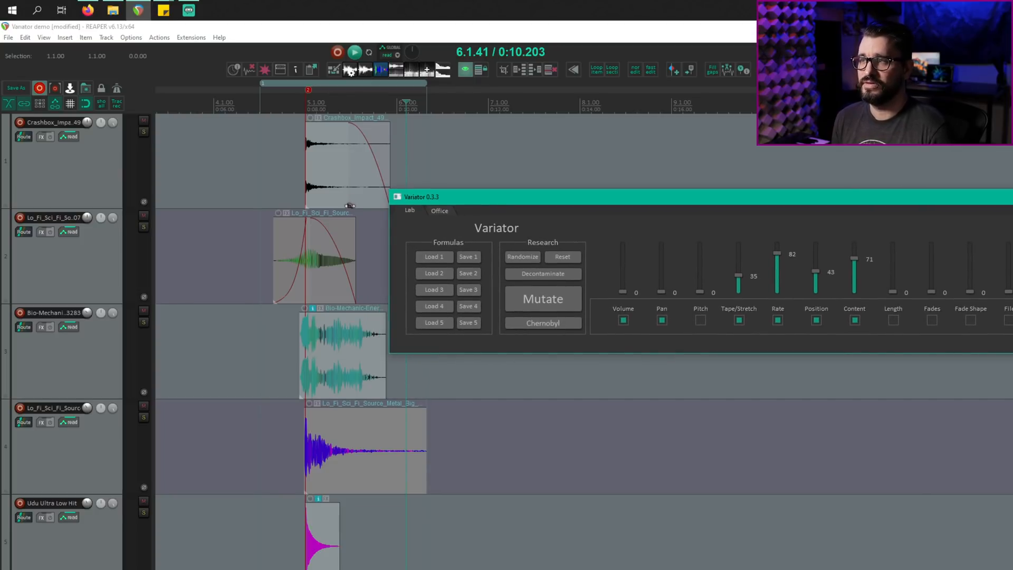
mouse_move(317, 142)
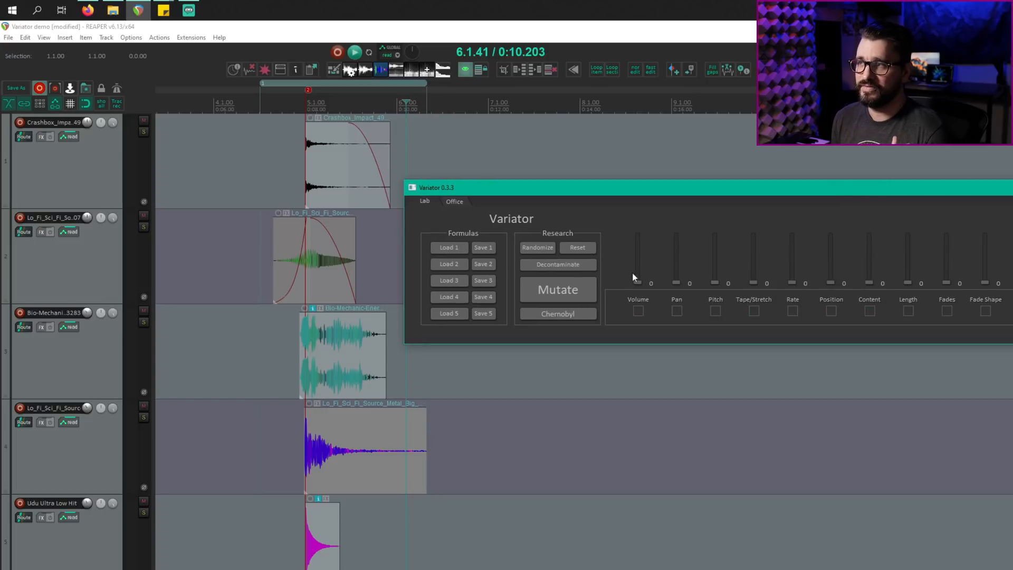
mouse_move(576, 276)
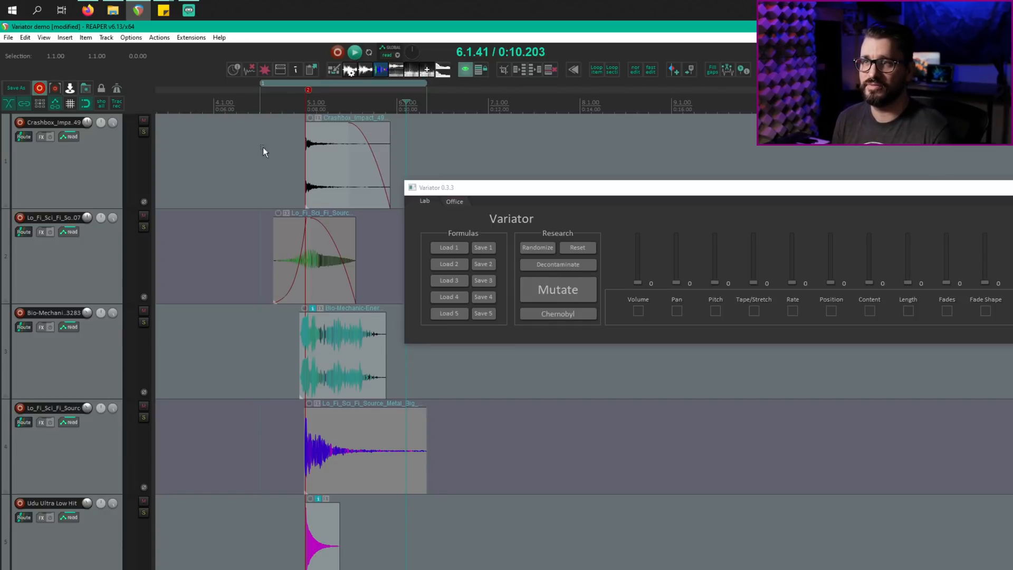
Randomize the amounts, mutate the percussion items four times, then re-randomize
left_click(558, 288)
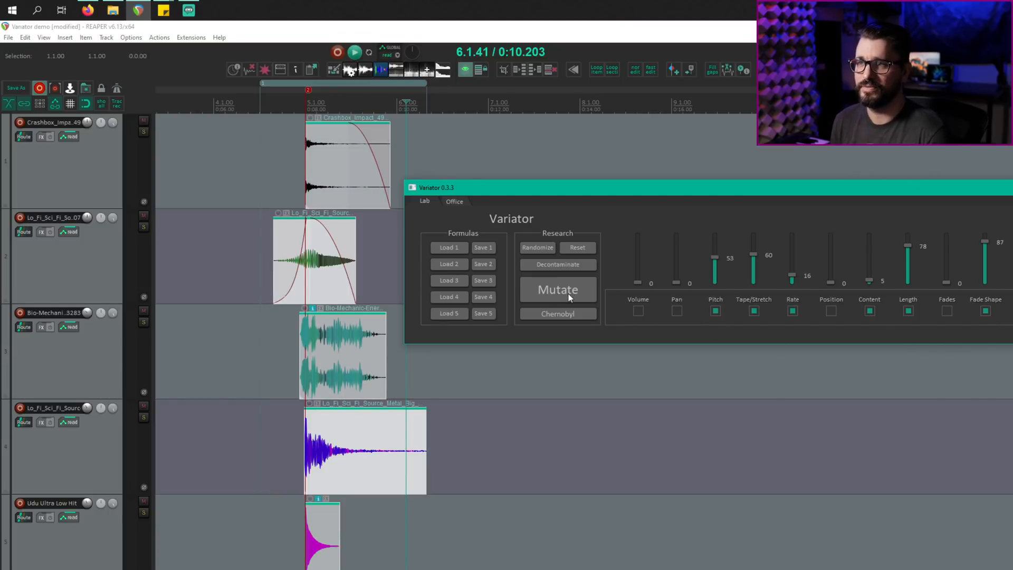
left_click(558, 289)
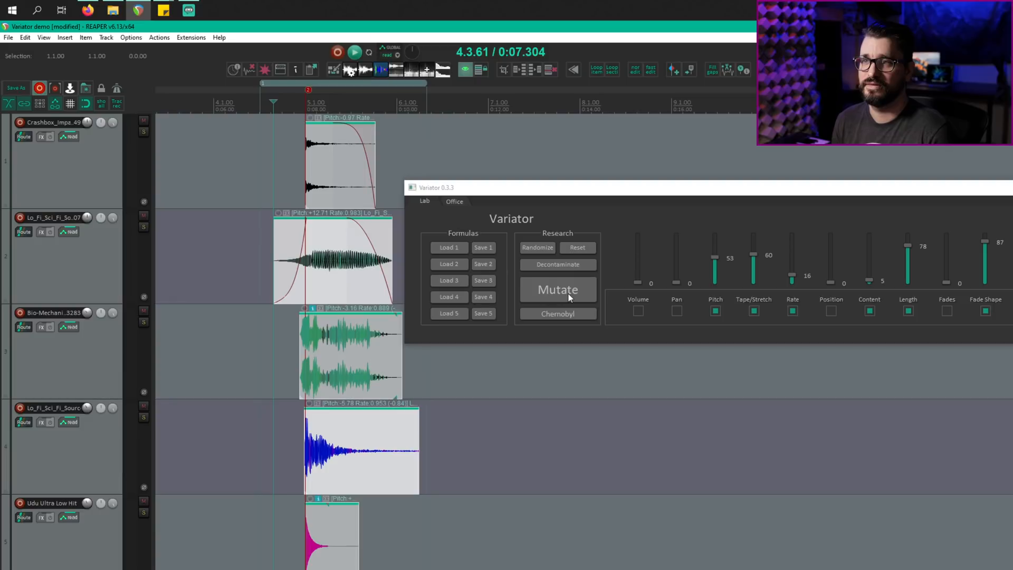
mouse_move(443, 221)
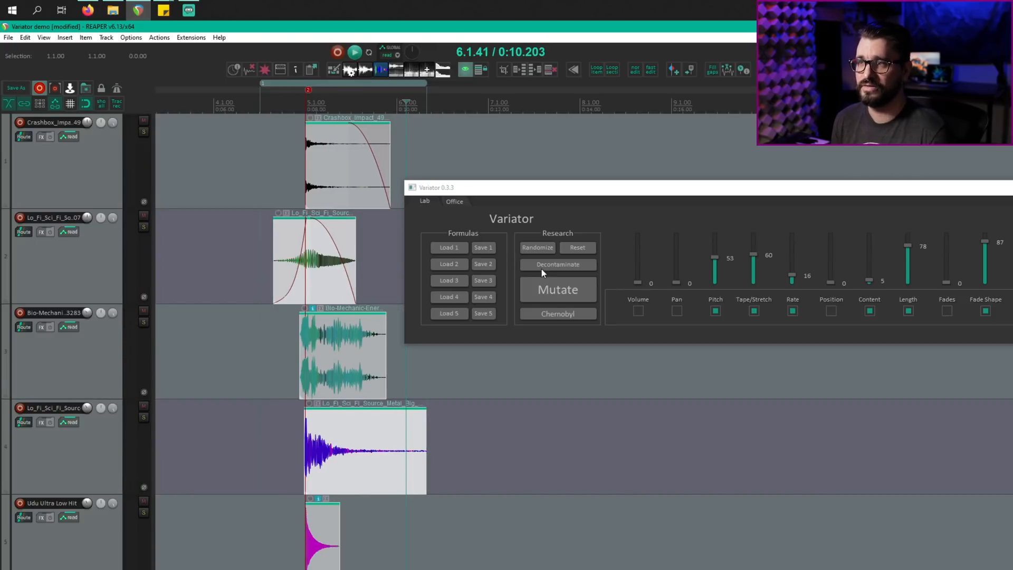
left_click(557, 289)
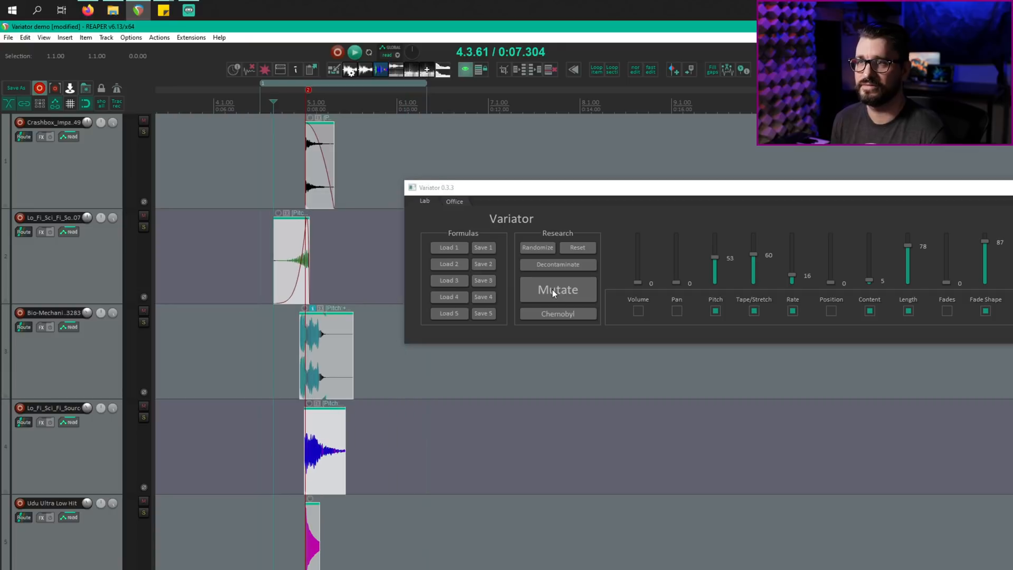
left_click(355, 51)
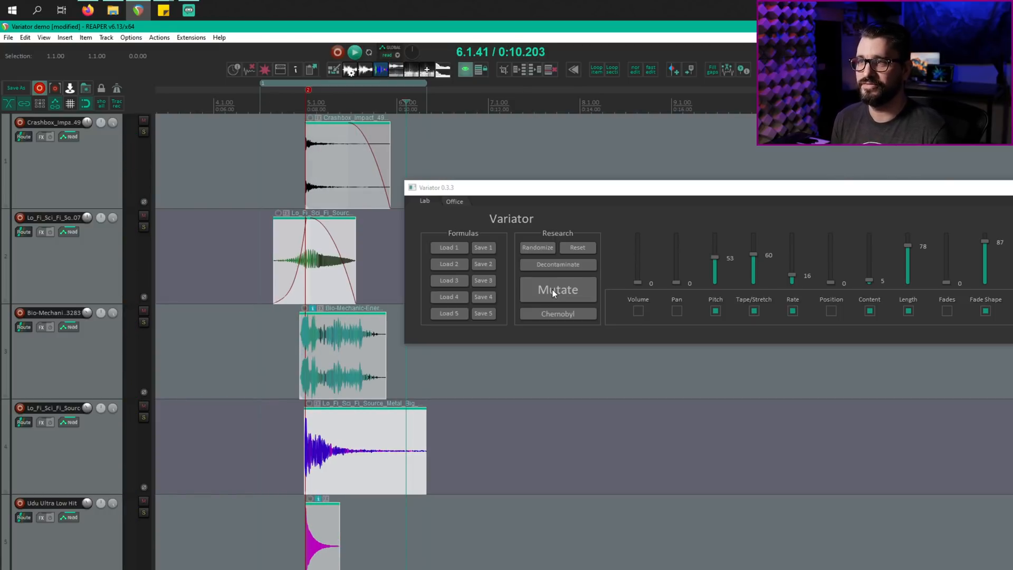
left_click(557, 290)
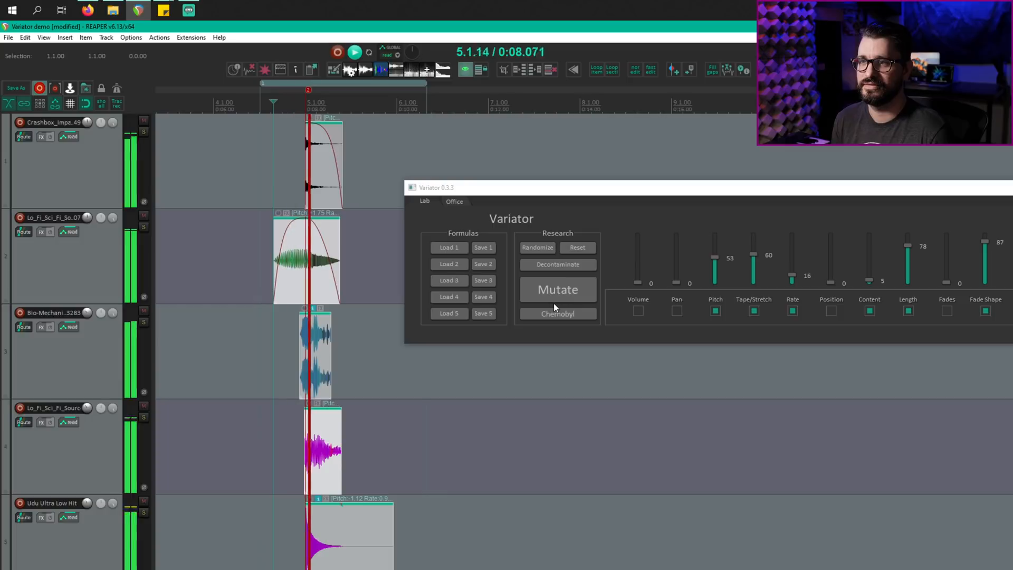
left_click(557, 289)
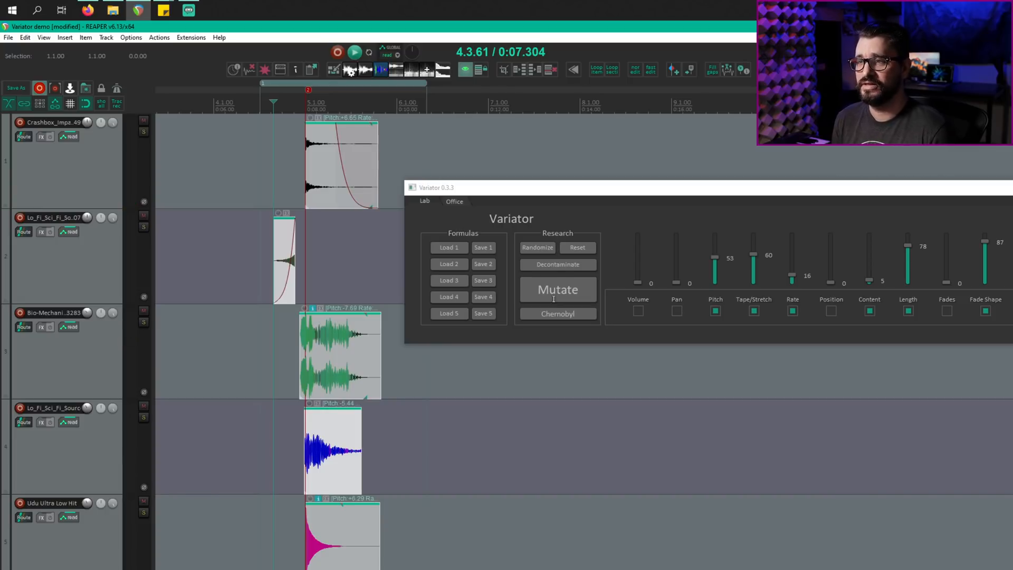
mouse_move(545, 250)
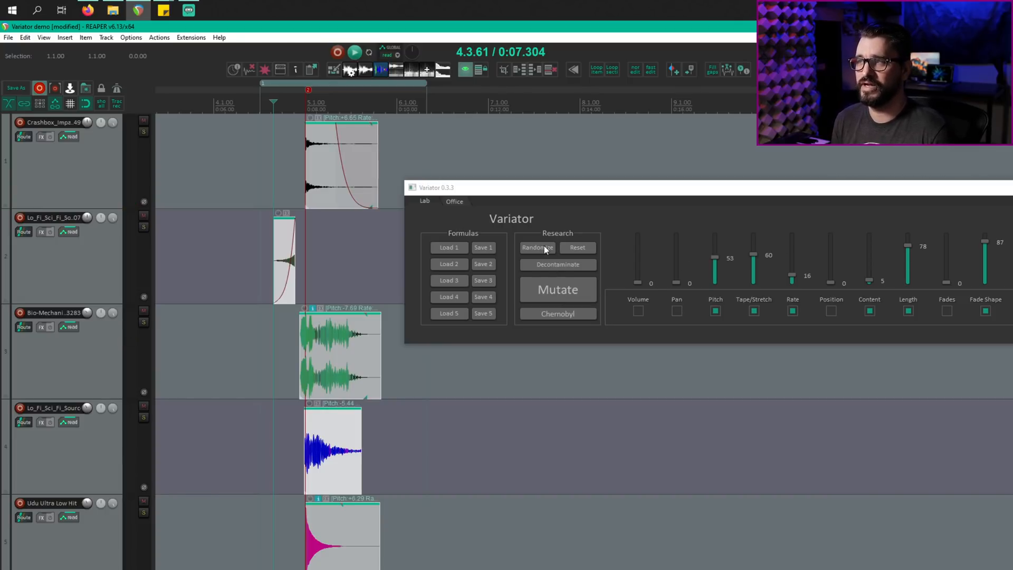
left_click(537, 247)
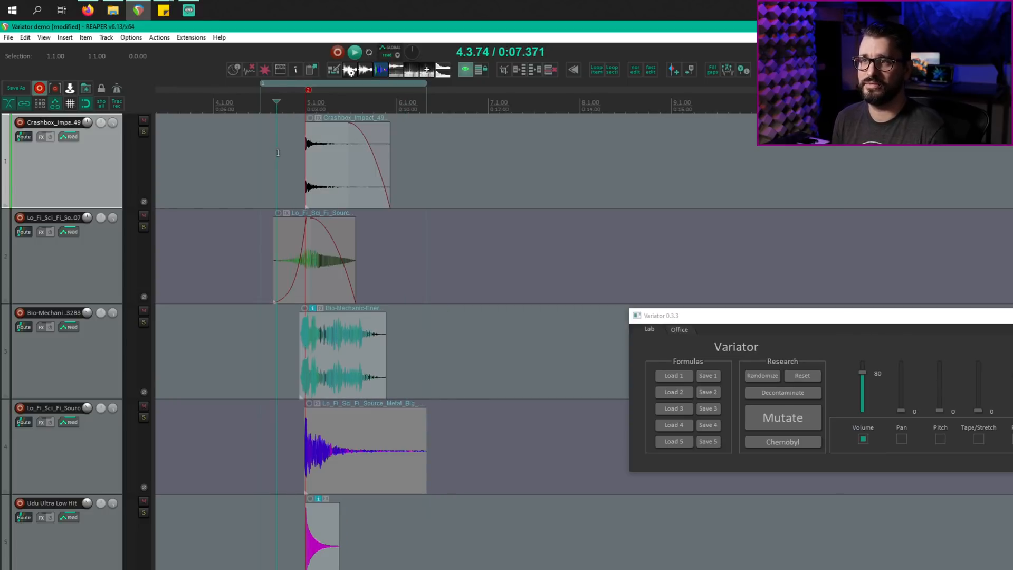
Adjust the Variator toward Volume 80, Rate 75 and Fade Shape 57
left_click(354, 52)
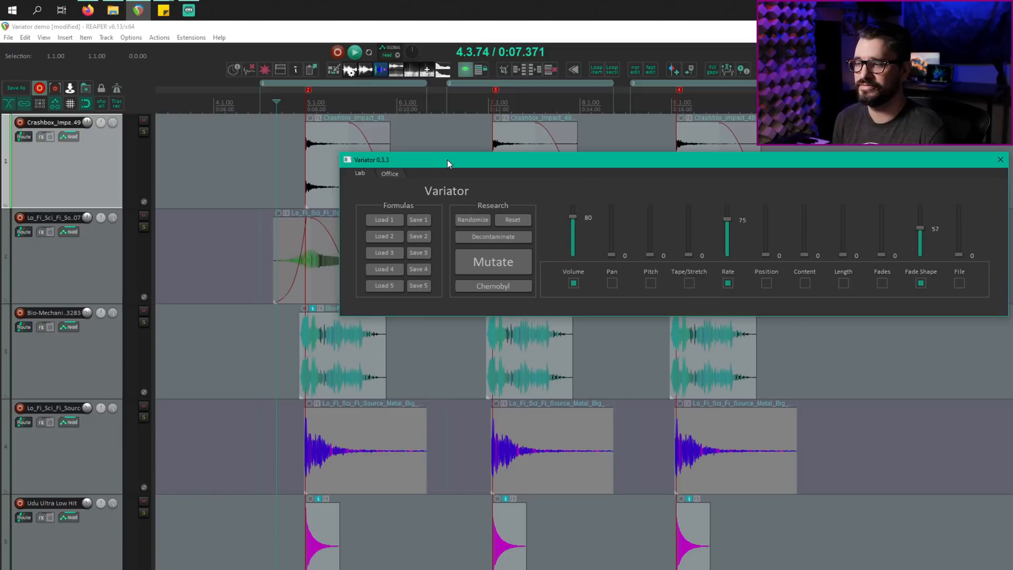
mouse_move(290, 165)
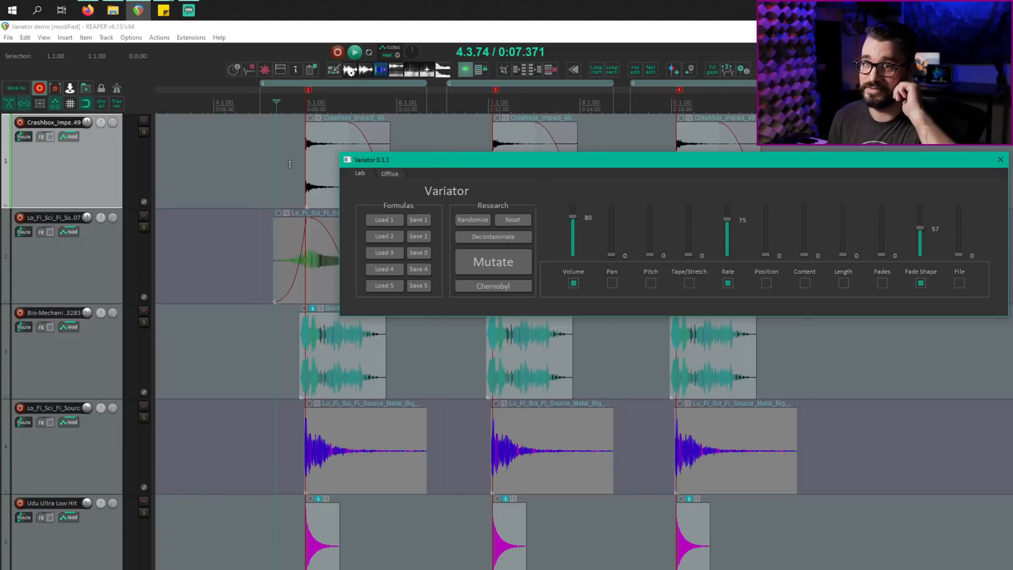
mouse_move(297, 161)
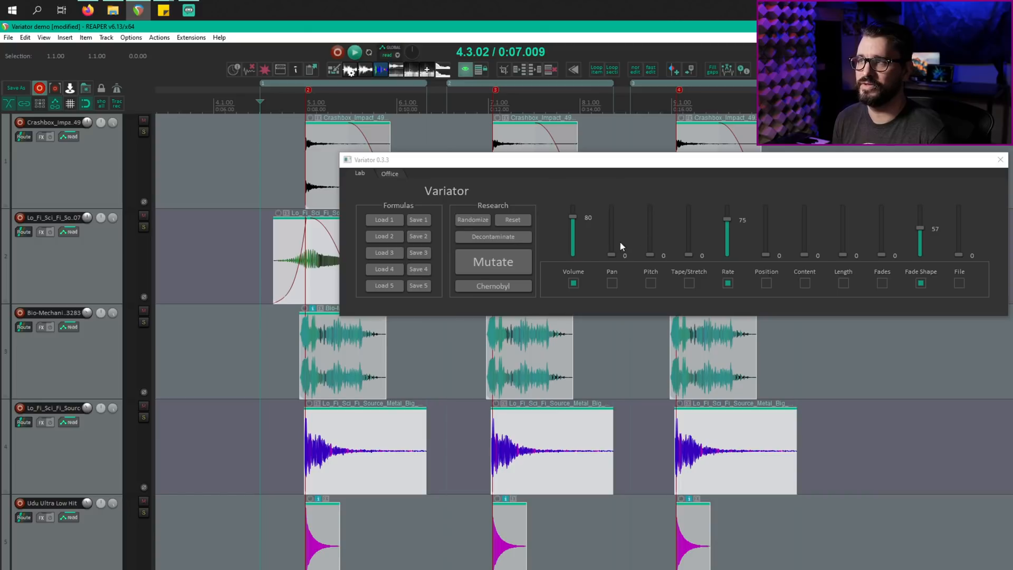
Reset the Variator, set Position to 100, and mutate to randomly shift item start times
left_click(512, 219)
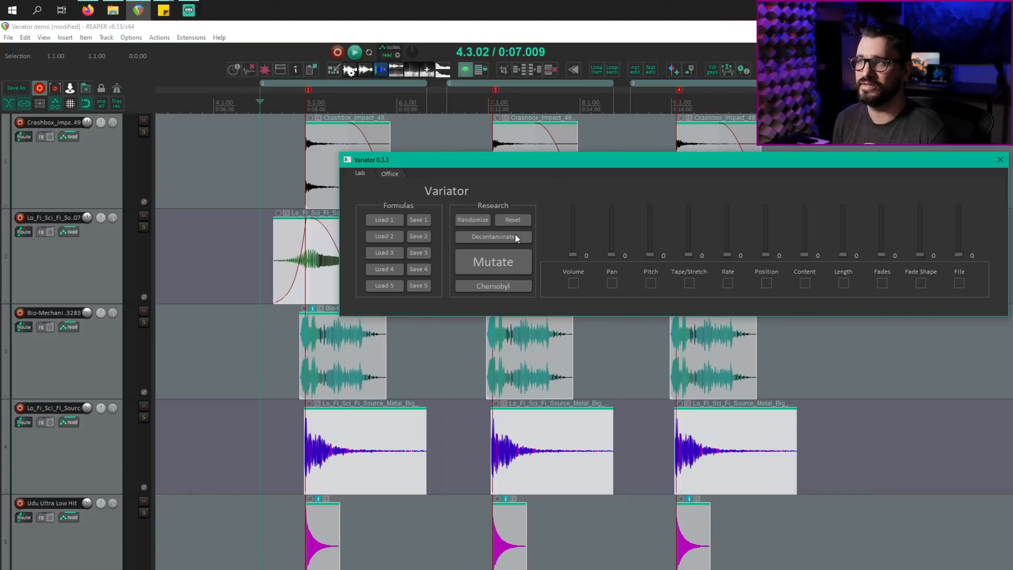
left_click_drag(767, 248, 766, 207)
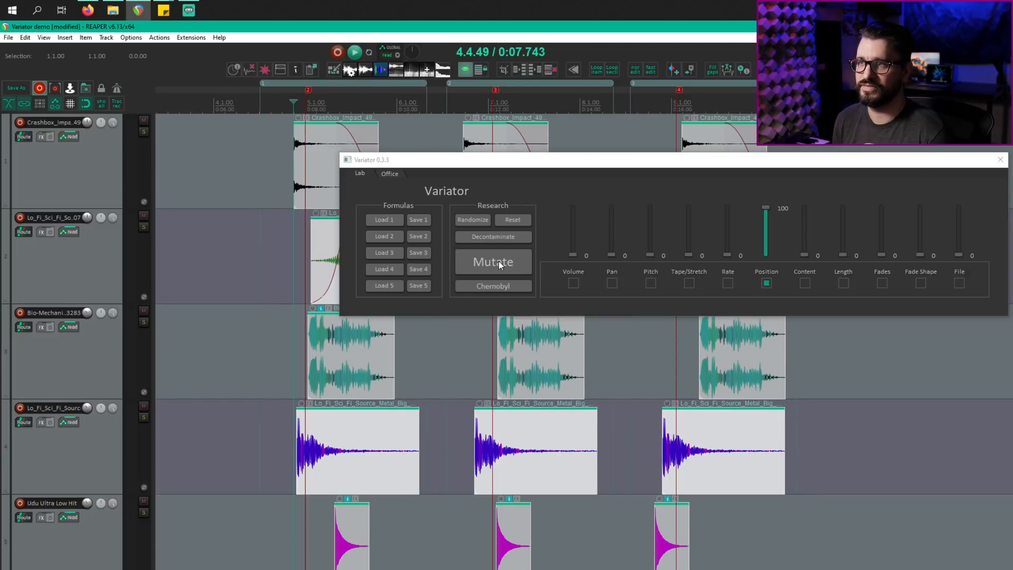
left_click(493, 262)
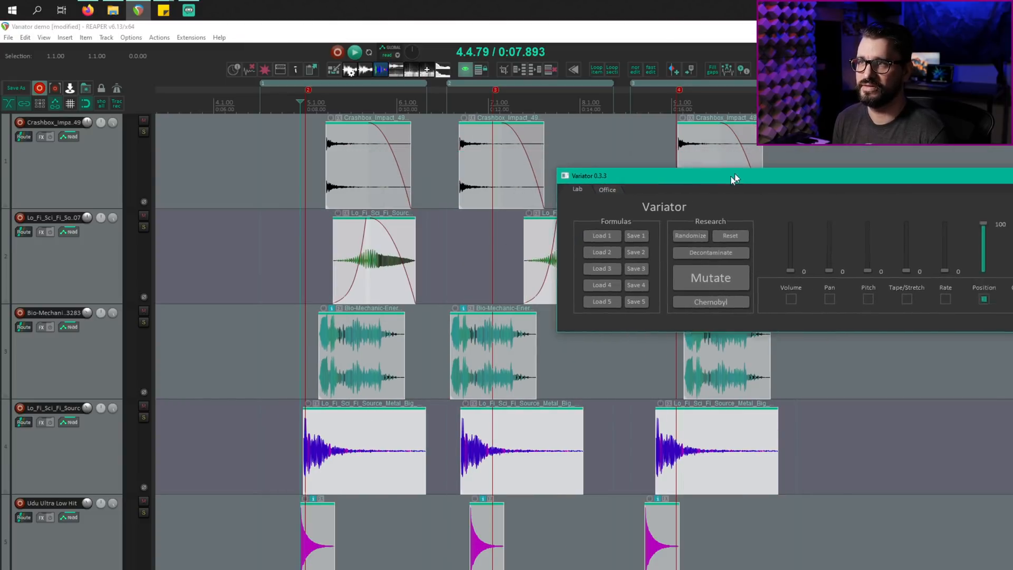
left_click_drag(733, 175, 388, 190)
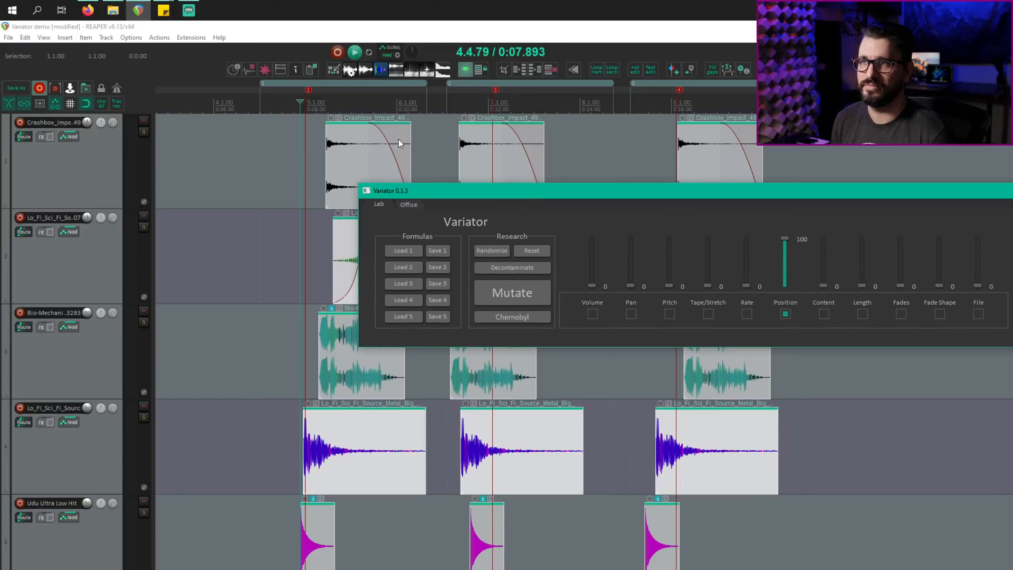
mouse_move(735, 270)
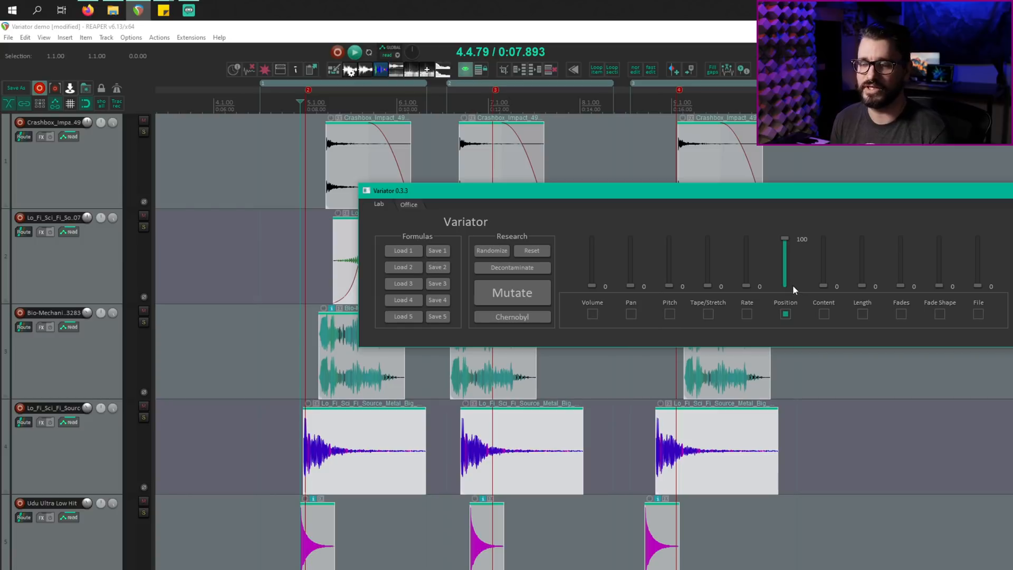
mouse_move(335, 129)
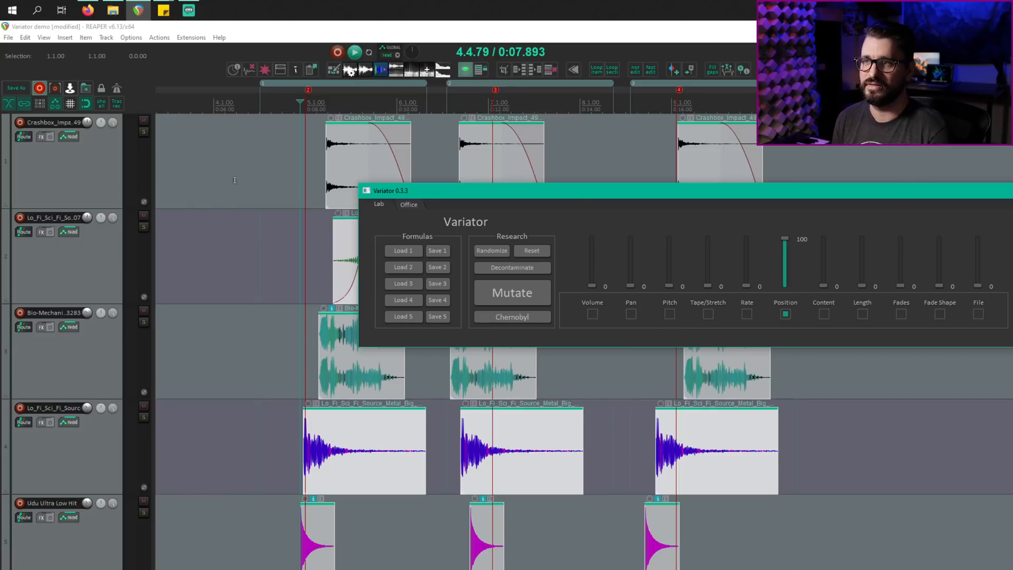
mouse_move(717, 222)
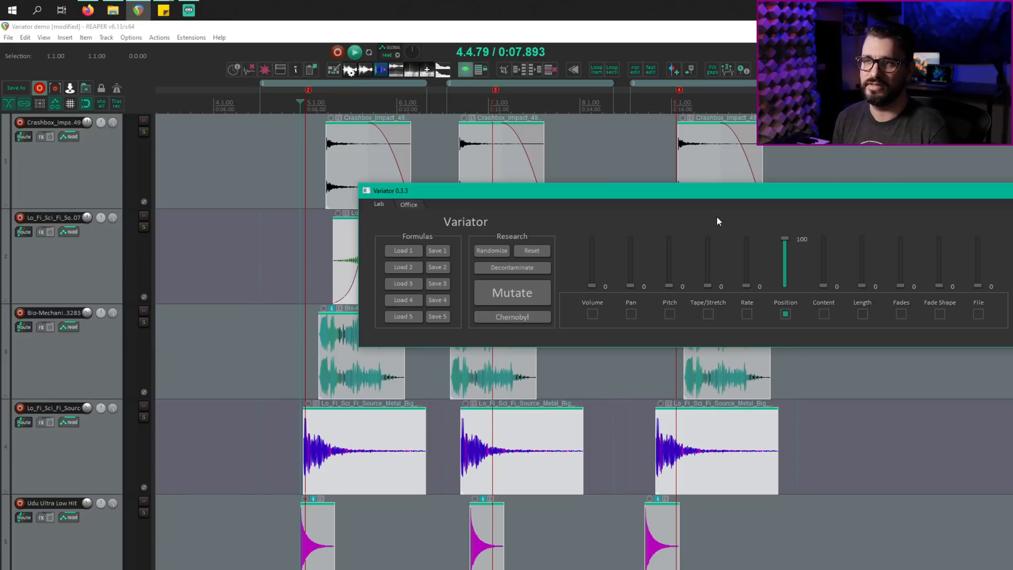
mouse_move(684, 197)
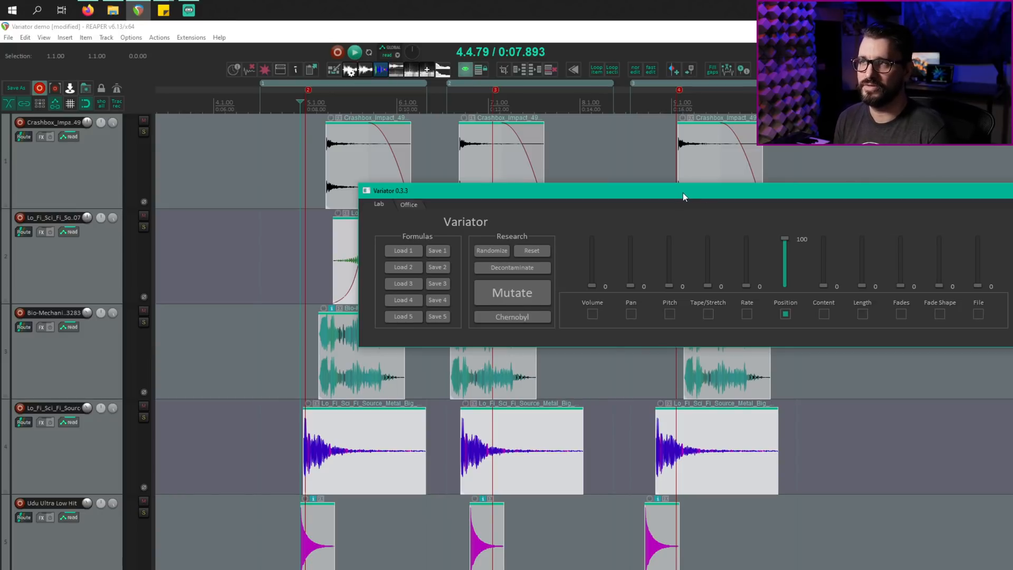
left_click_drag(684, 190, 662, 161)
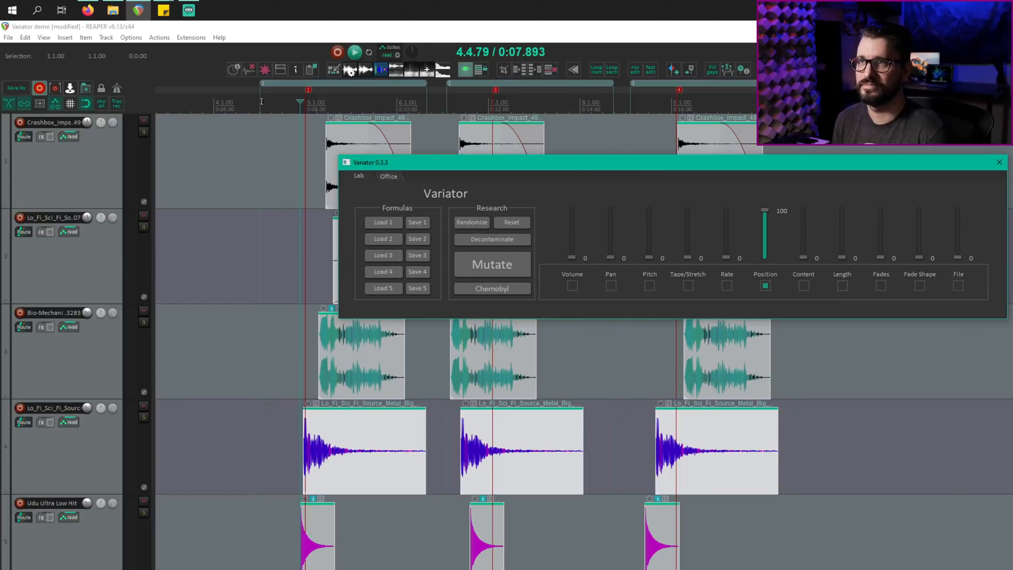
left_click(354, 52)
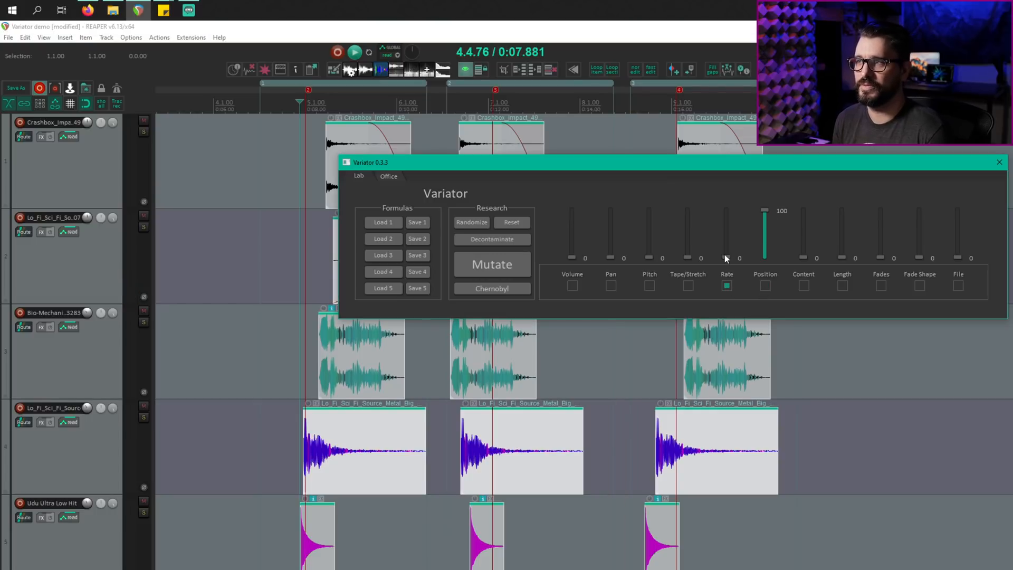
Enable Tape/Stretch, try 0 and 100, settle at 50, and mutate the items
left_click(688, 286)
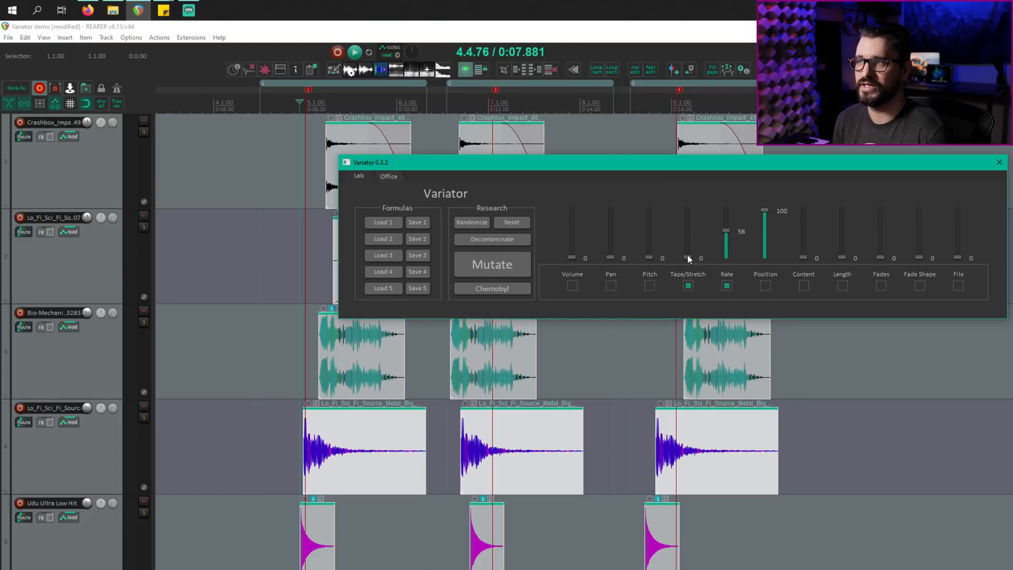
left_click_drag(686, 257, 686, 233)
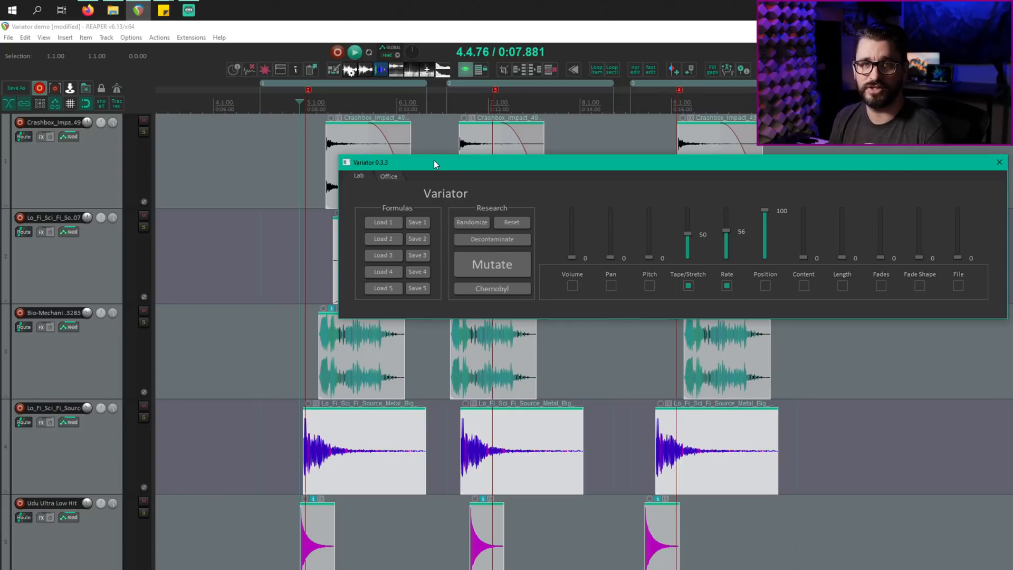
mouse_move(698, 270)
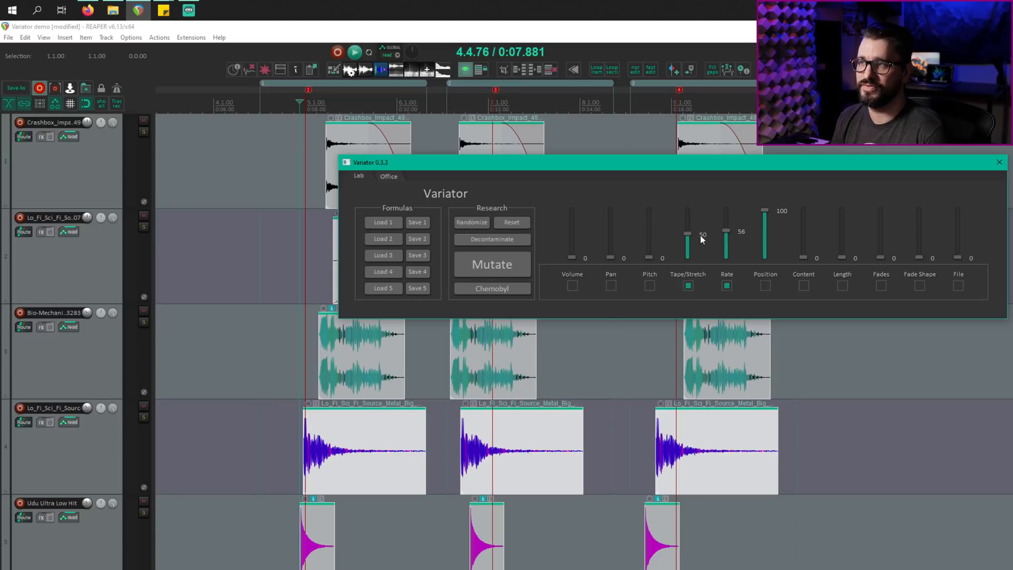
mouse_move(704, 238)
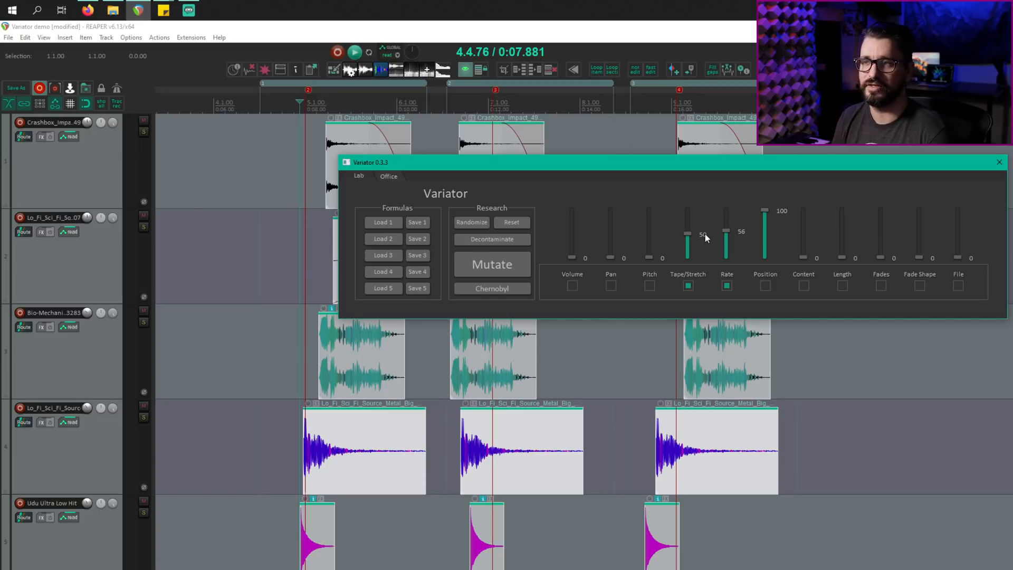
left_click_drag(688, 234, 686, 286)
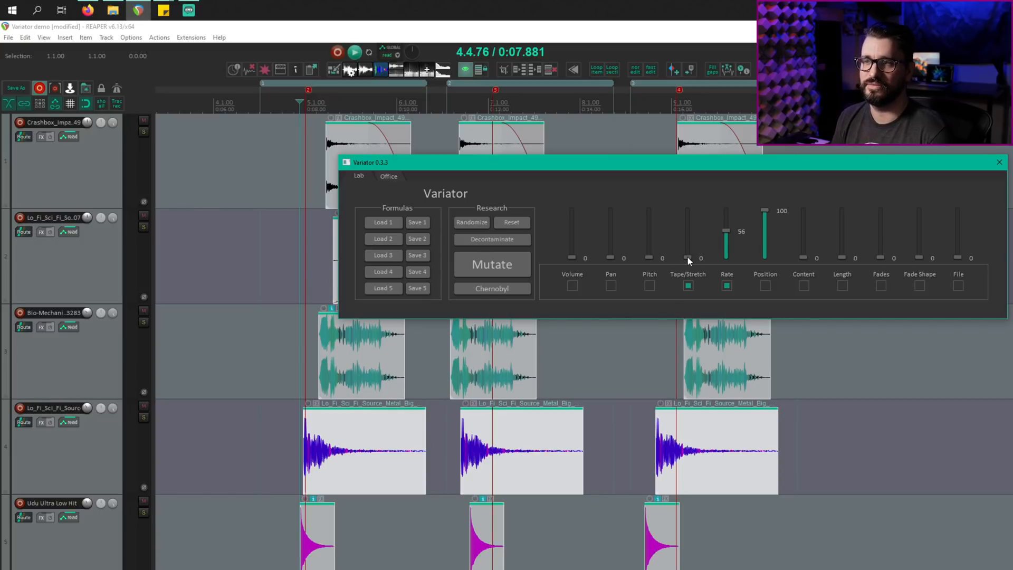
left_click_drag(688, 258, 688, 213)
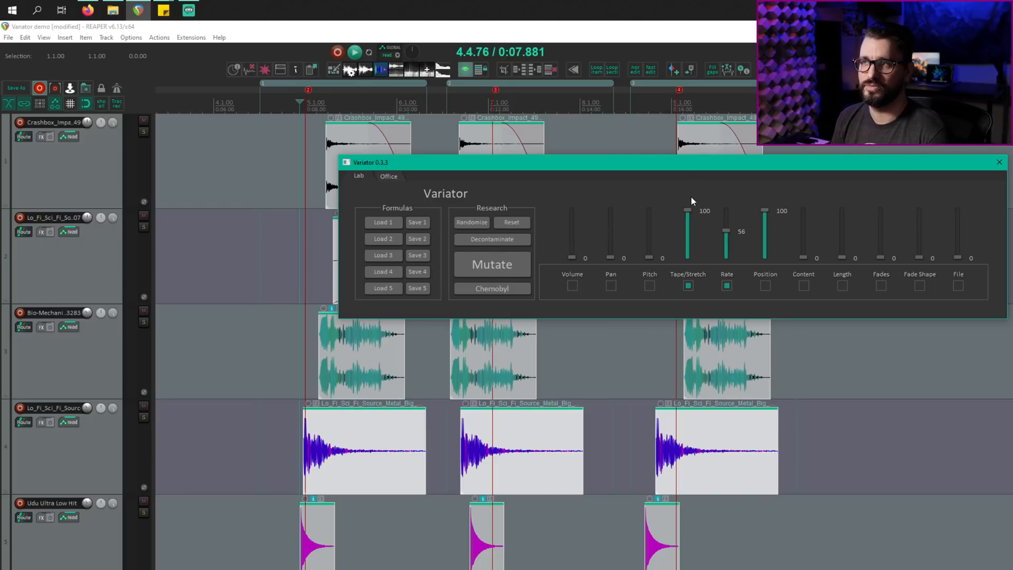
left_click_drag(687, 212, 687, 240)
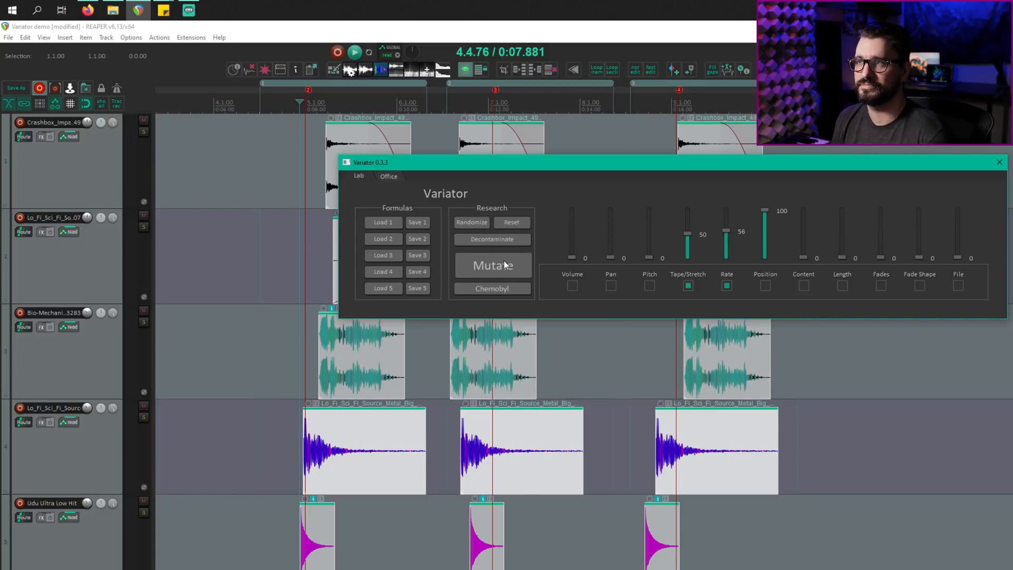
left_click(492, 265)
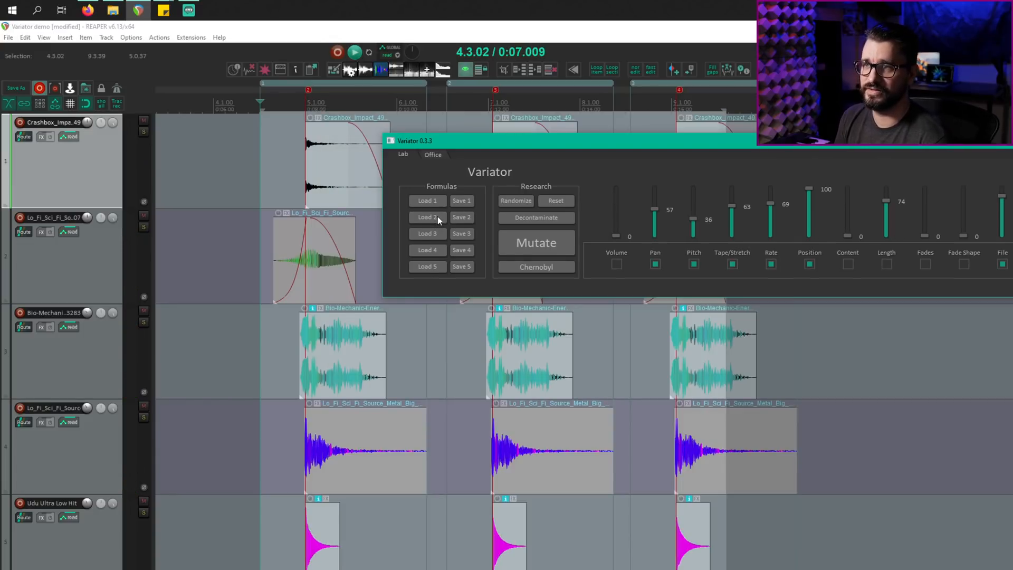
Reset and randomize the amounts, save them as formula 3, and dismiss the confirmation
left_click(554, 200)
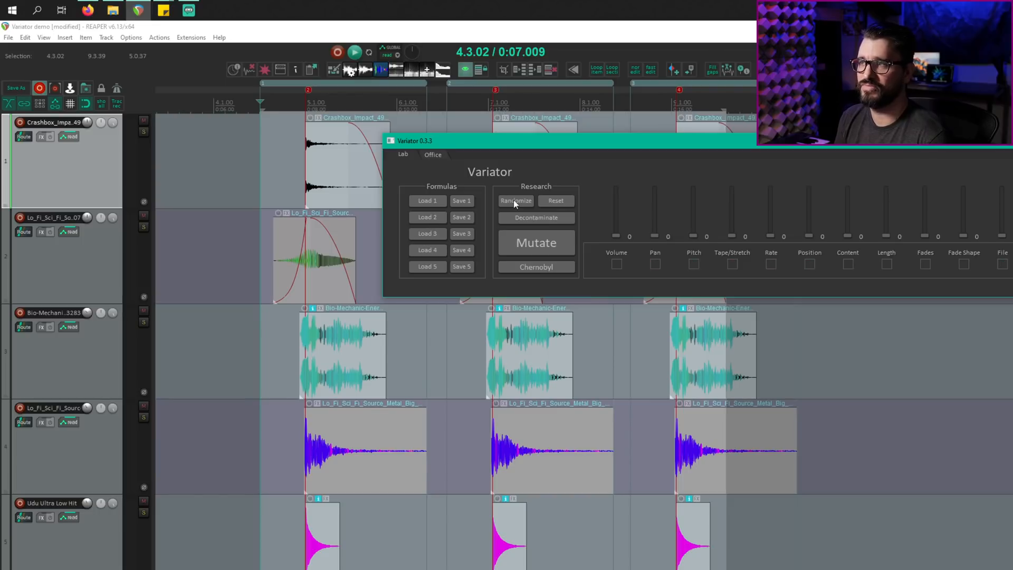
left_click(515, 201)
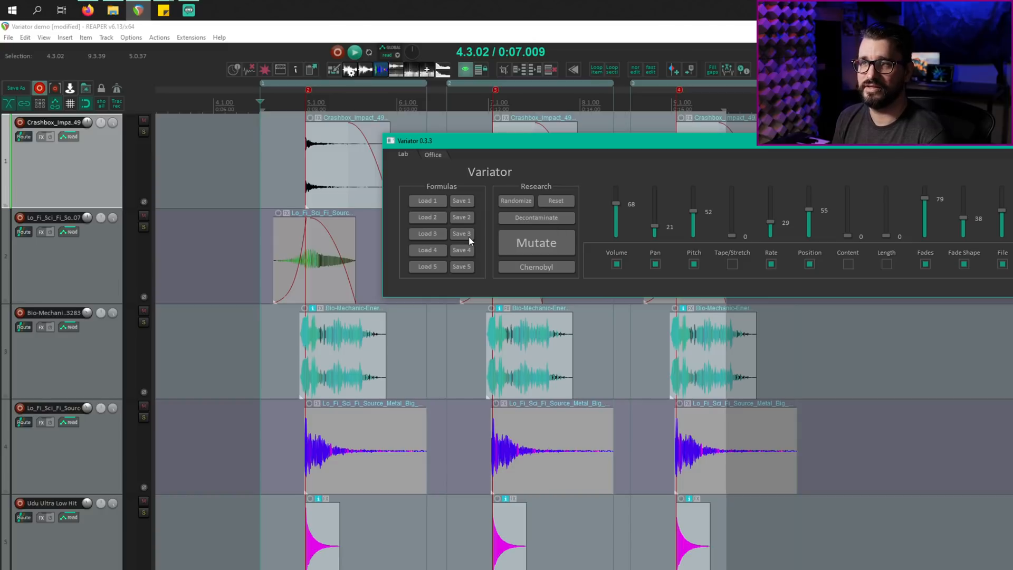
left_click(461, 233)
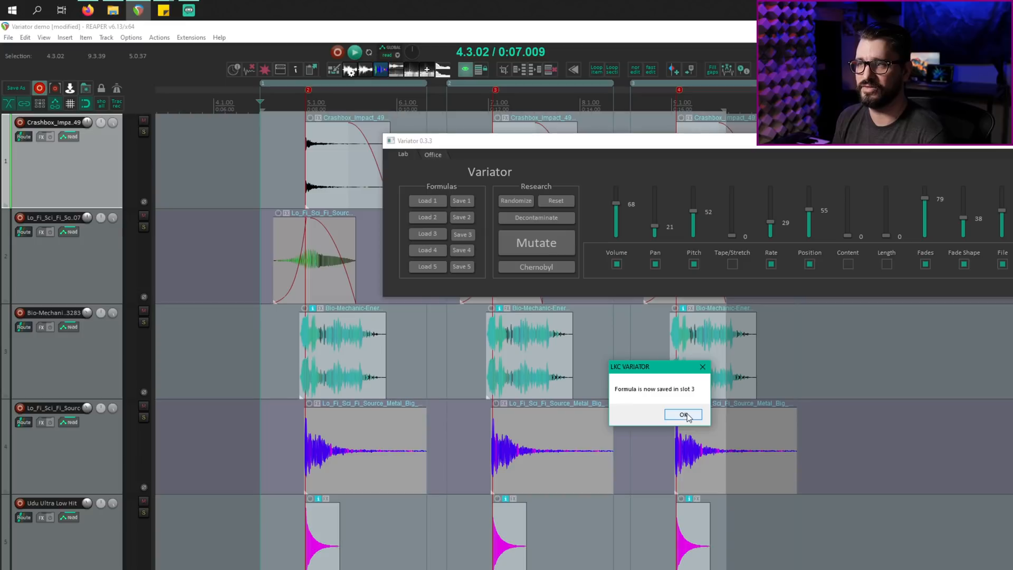
left_click(684, 414)
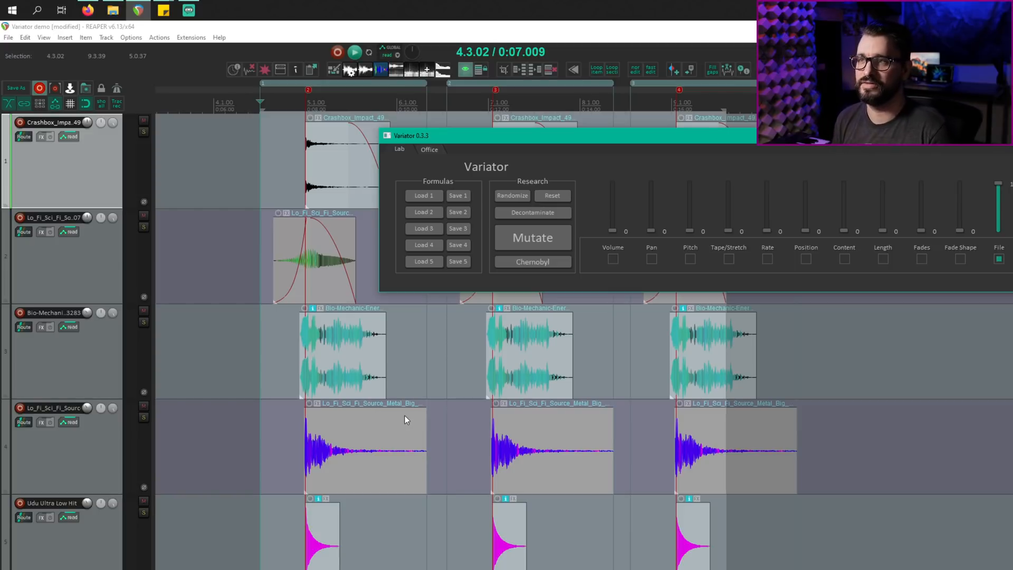
mouse_move(391, 420)
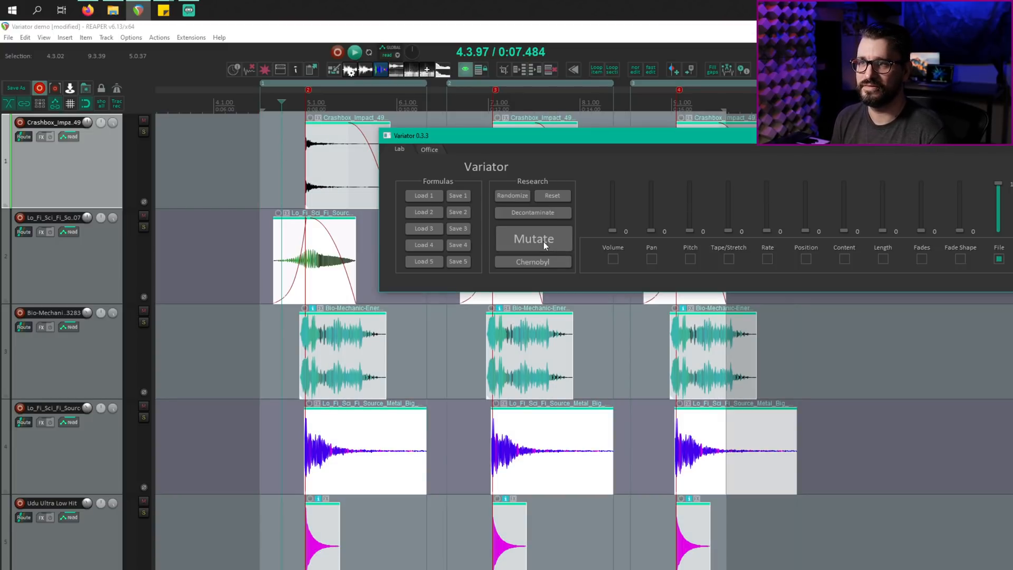
Mutate the items five times, swapping in random different sound files
left_click(533, 238)
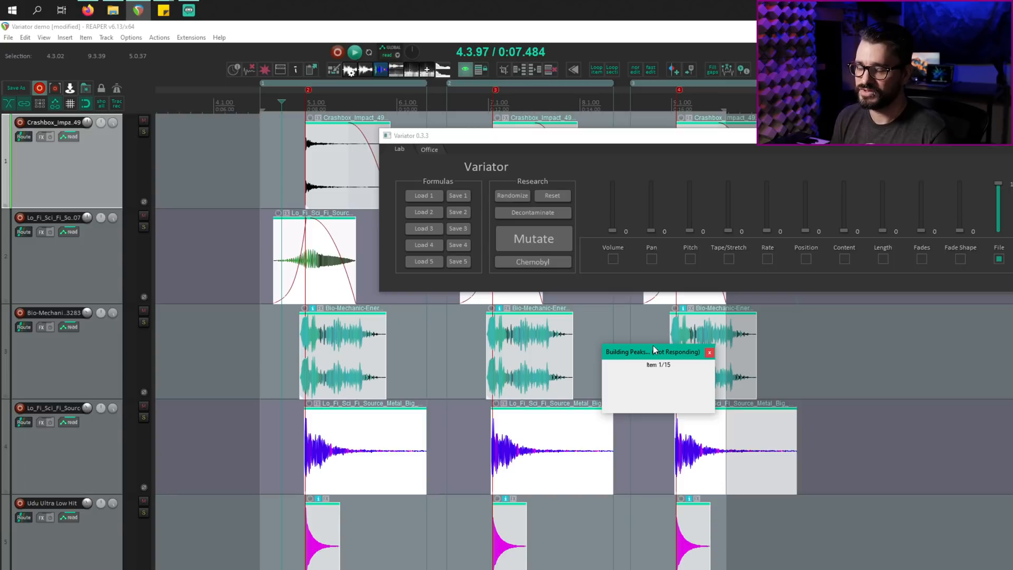
left_click(533, 238)
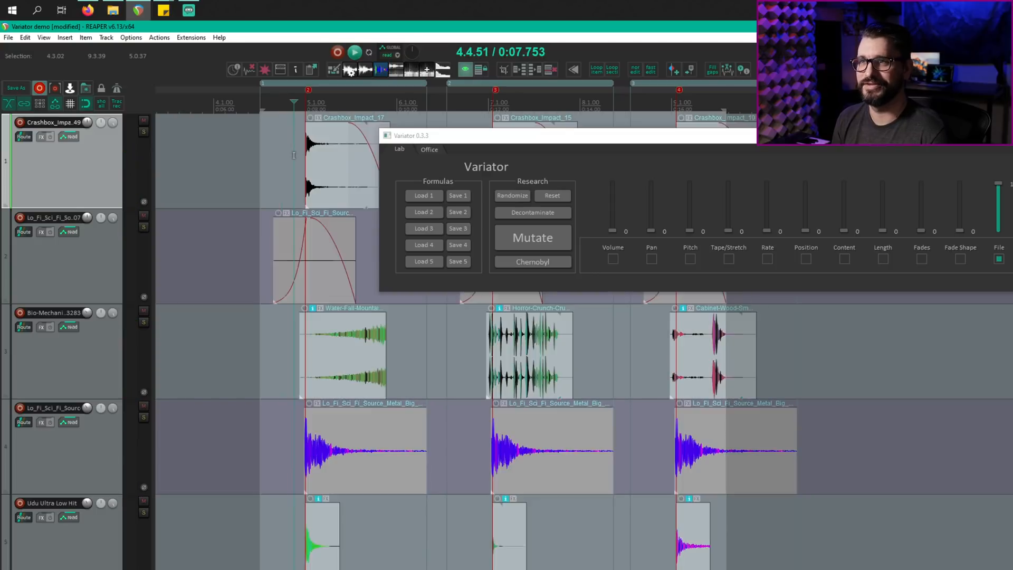
left_click(531, 237)
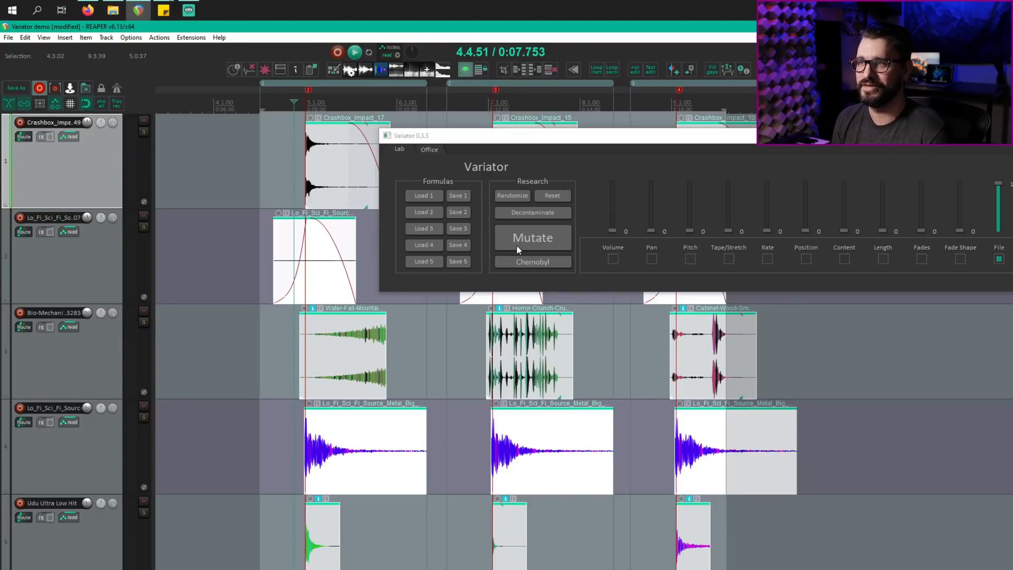
left_click(532, 237)
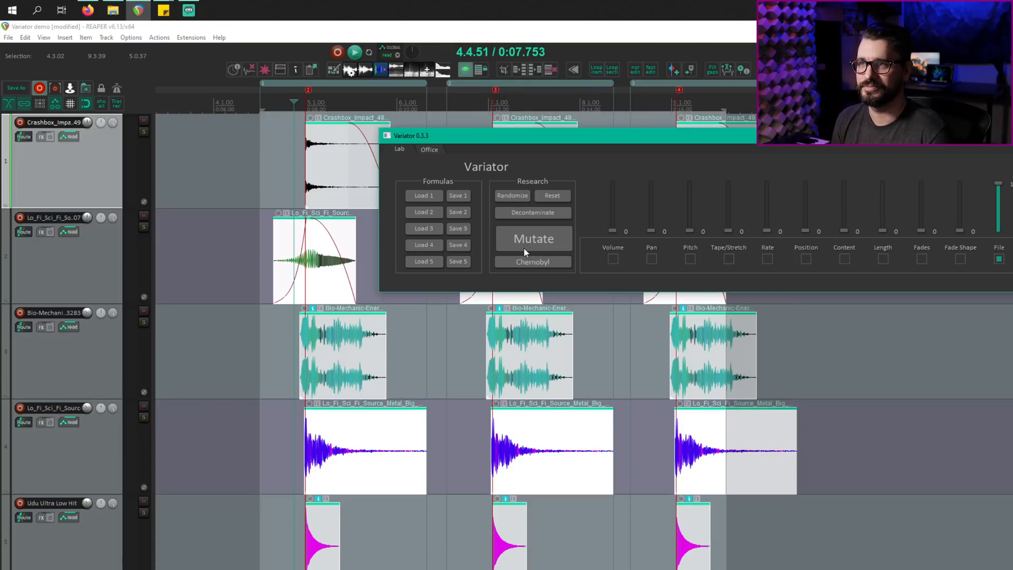
left_click(532, 238)
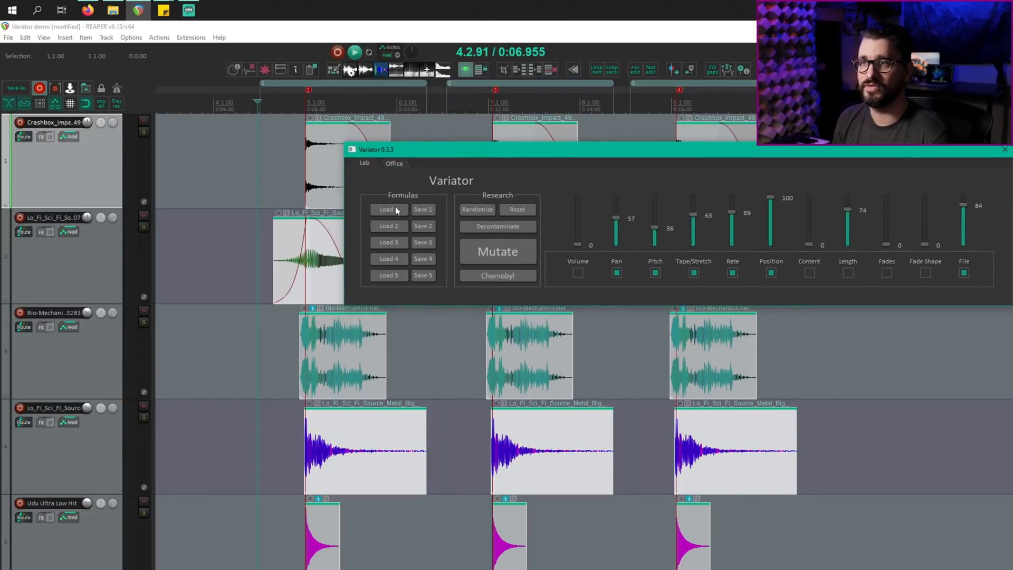
mouse_move(413, 229)
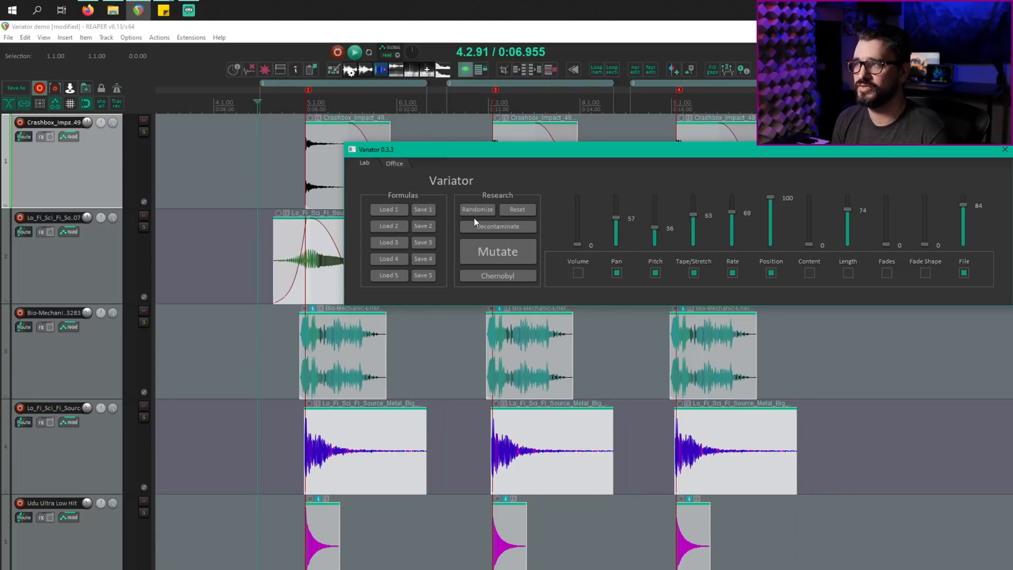
Load formula 1, apply Chernobyl chaotic variations, and drag the Variator back into view
left_click(616, 273)
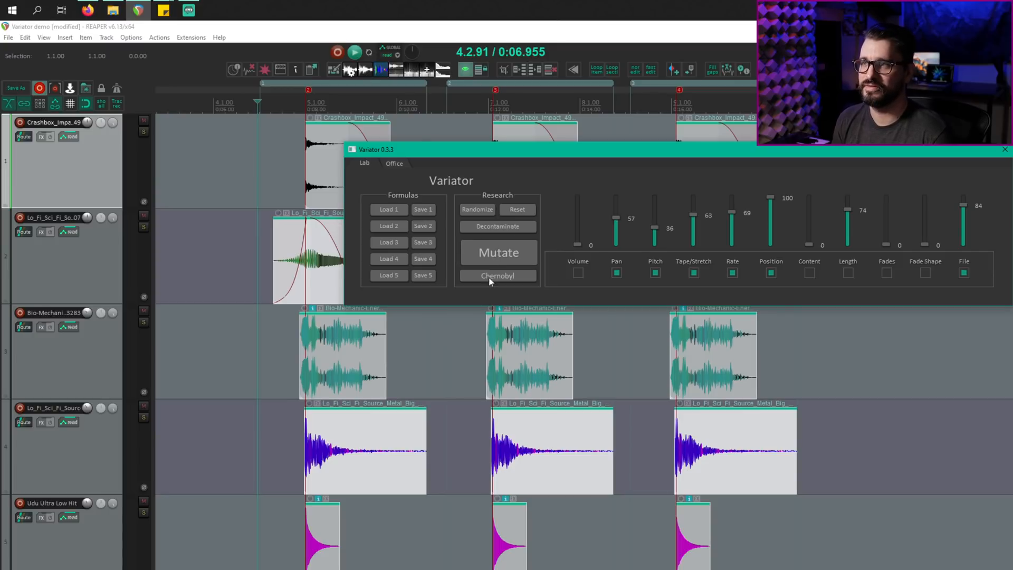
left_click(497, 252)
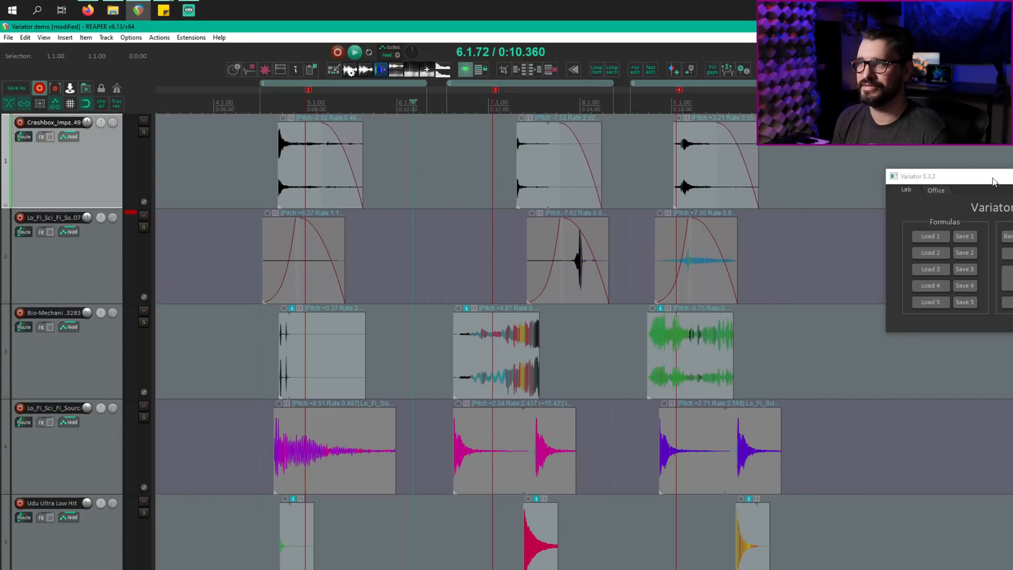
left_click_drag(918, 175, 440, 224)
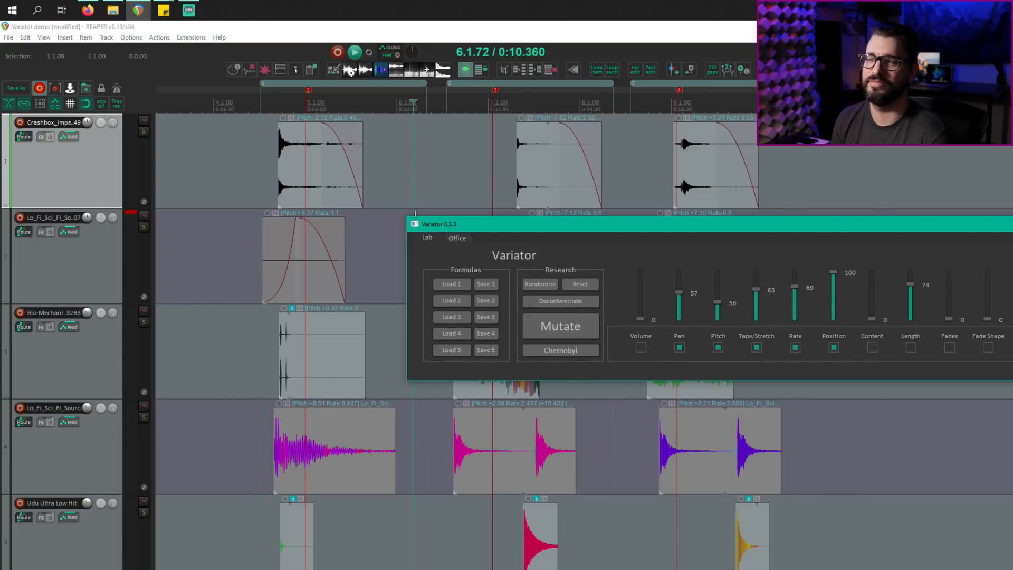
left_click_drag(439, 223, 417, 227)
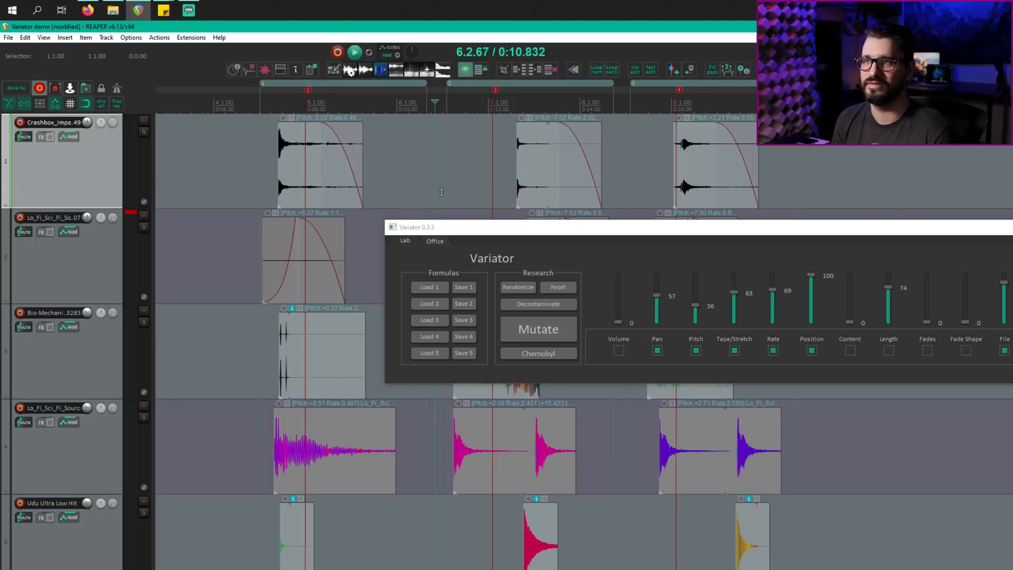
On Variator's Office tab, apply the Vertical 1 layout and dismiss the restart notice
left_click(427, 237)
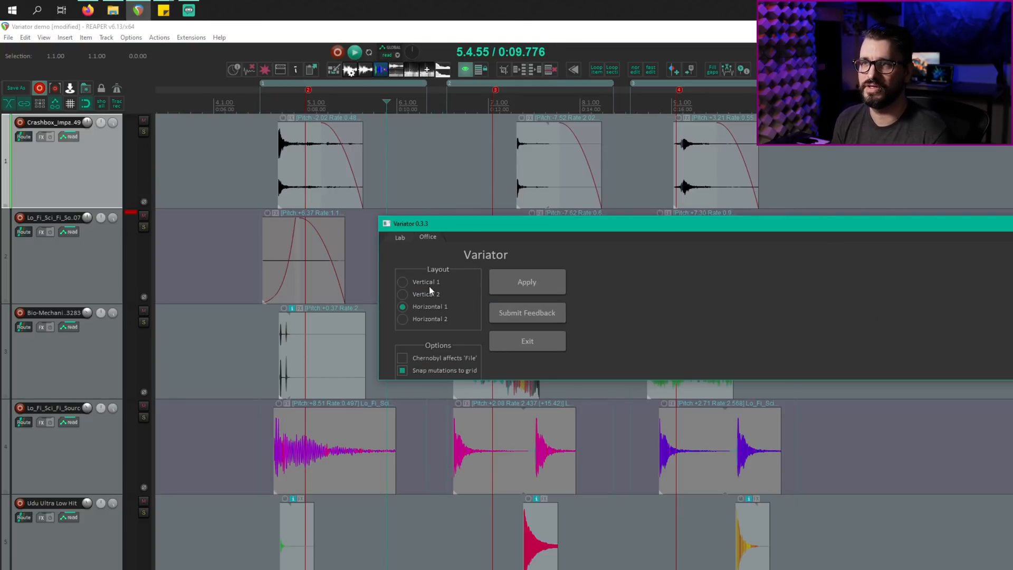
left_click(527, 283)
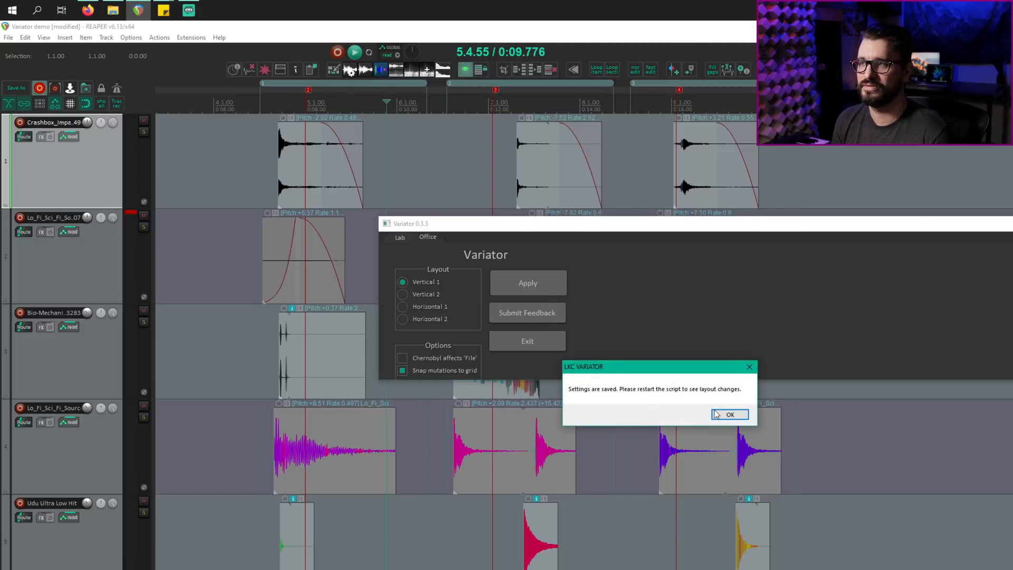
left_click(729, 414)
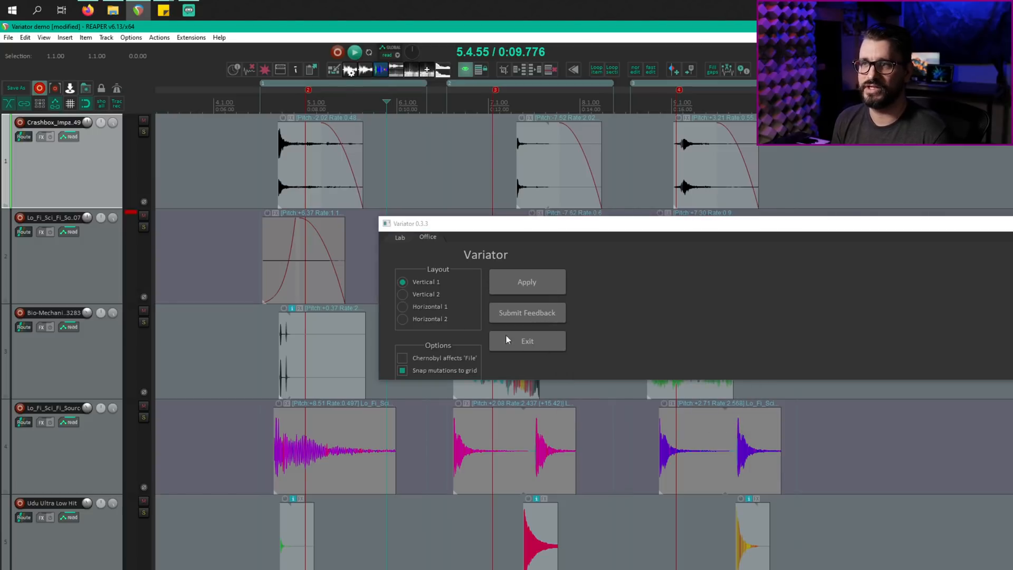
mouse_move(541, 349)
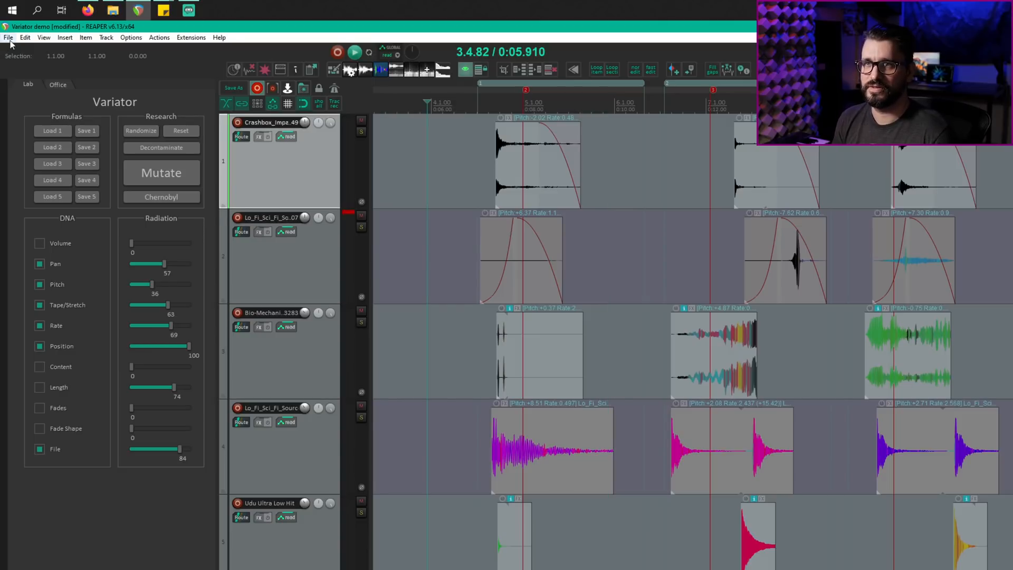
Open REAPER's File menu to start loading another project
left_click(9, 37)
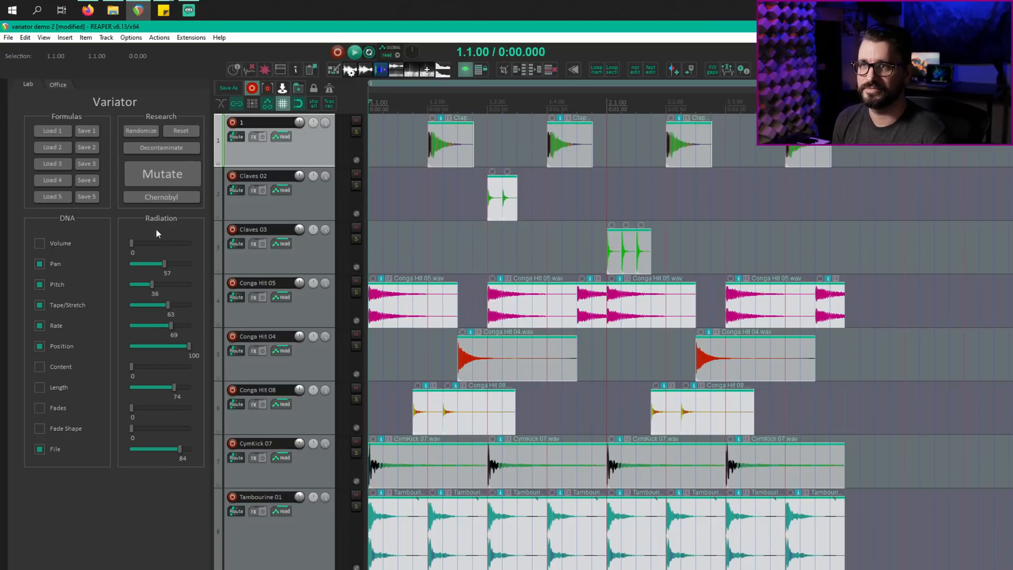
Mutate variator demo 2's items, undo and re-mutate, play back, then show Variator's settings
left_click(162, 173)
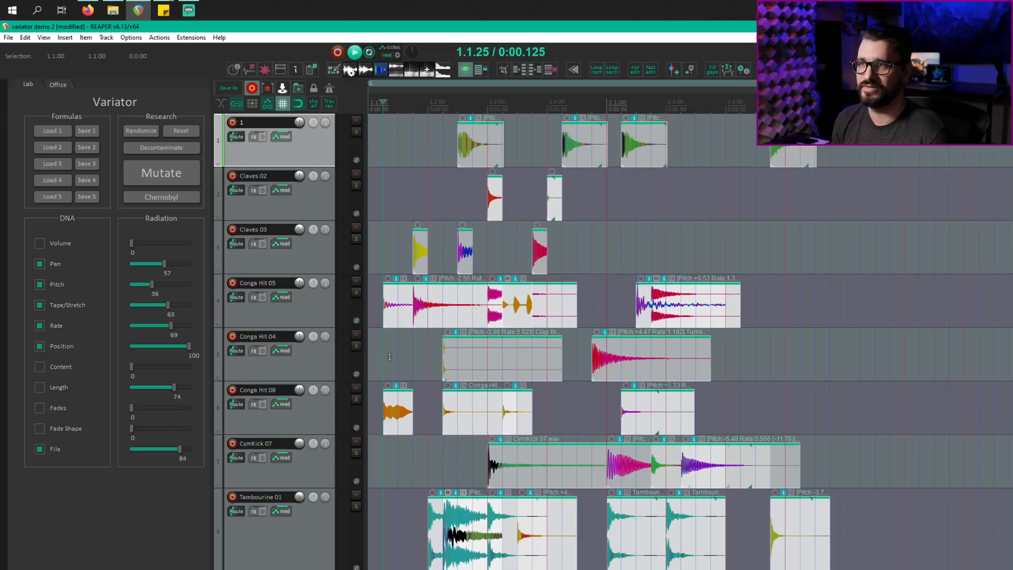
left_click(354, 52)
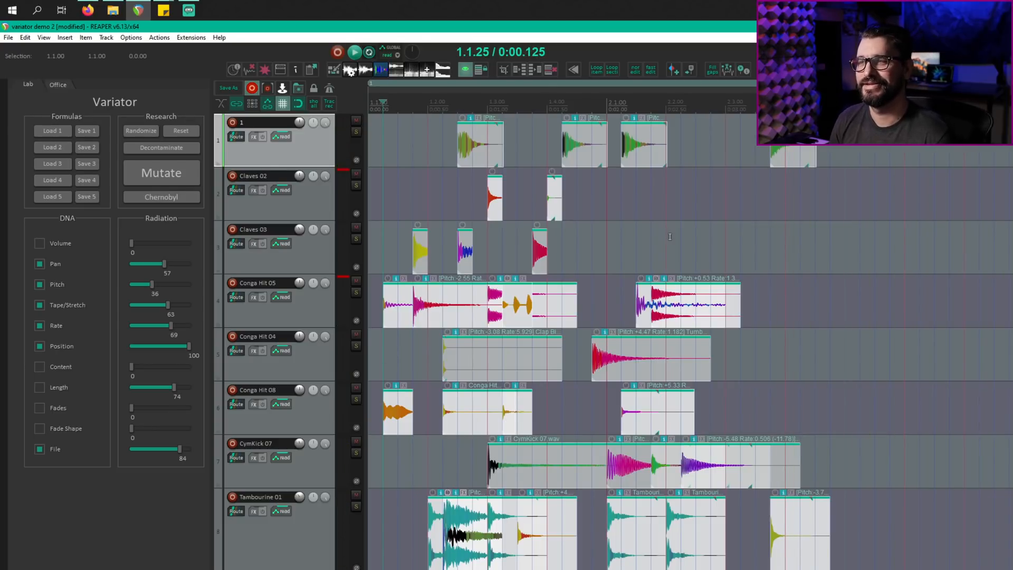
left_click(161, 173)
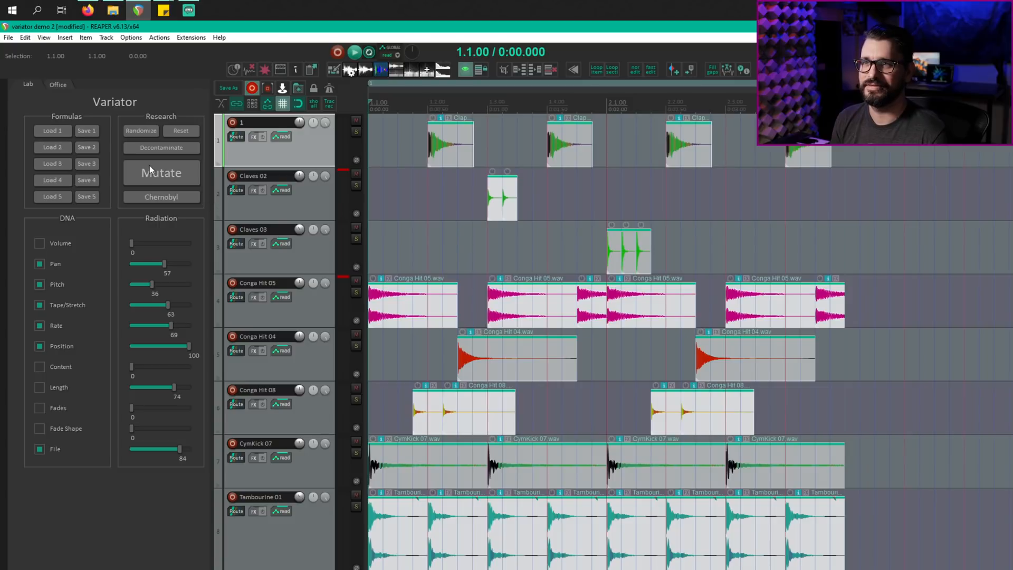
left_click(161, 173)
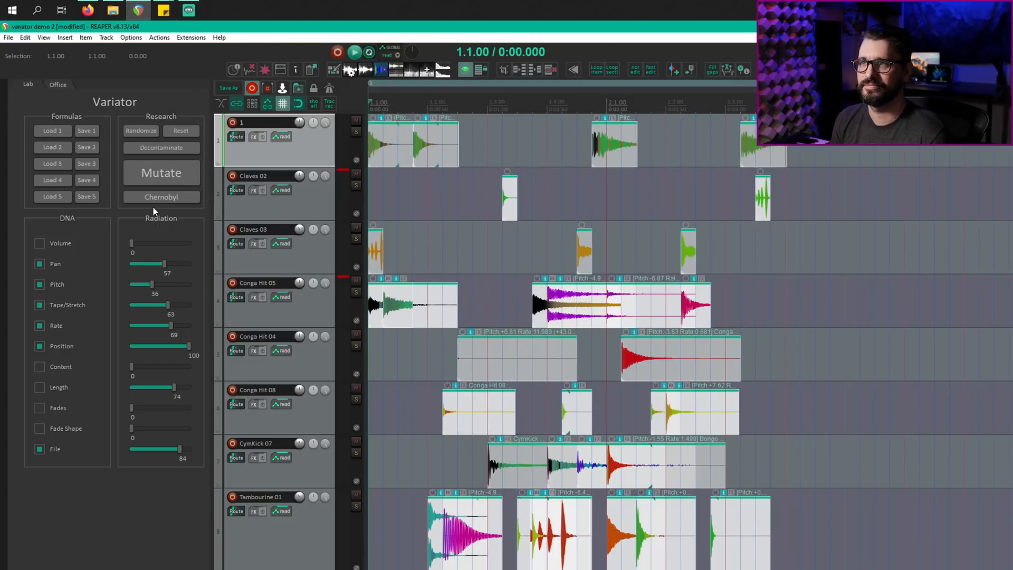
left_click(354, 52)
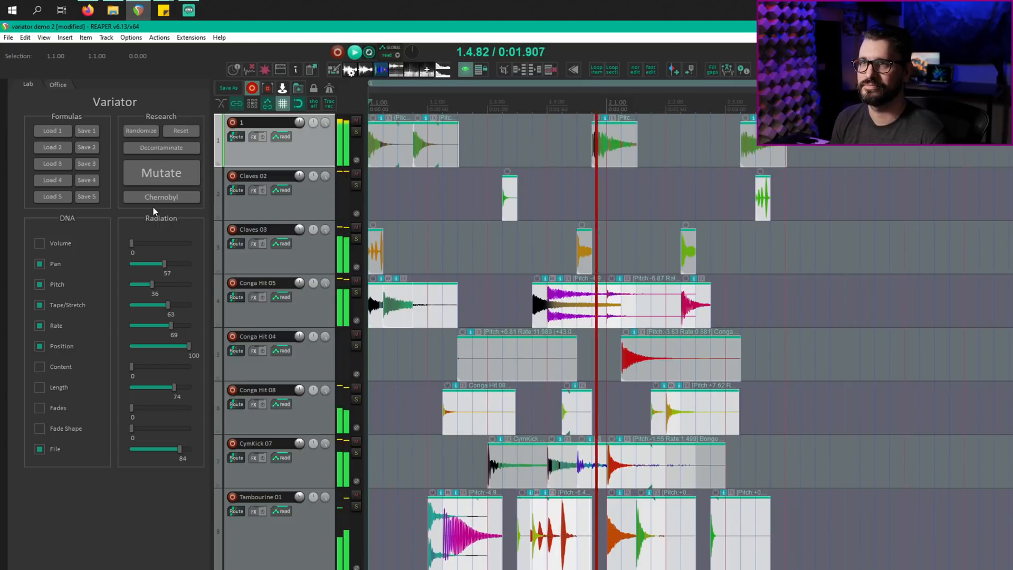
left_click(57, 84)
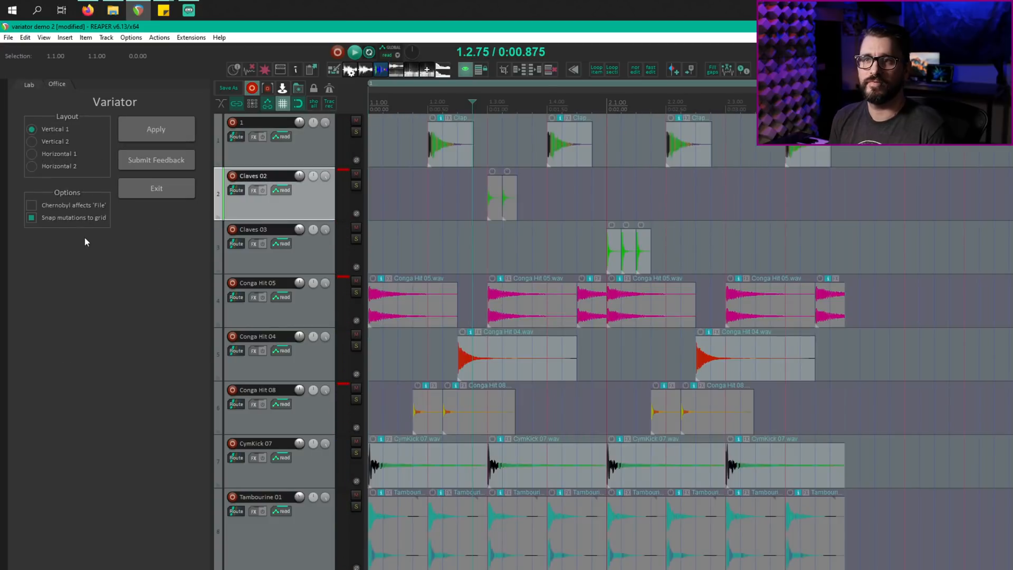
mouse_move(100, 224)
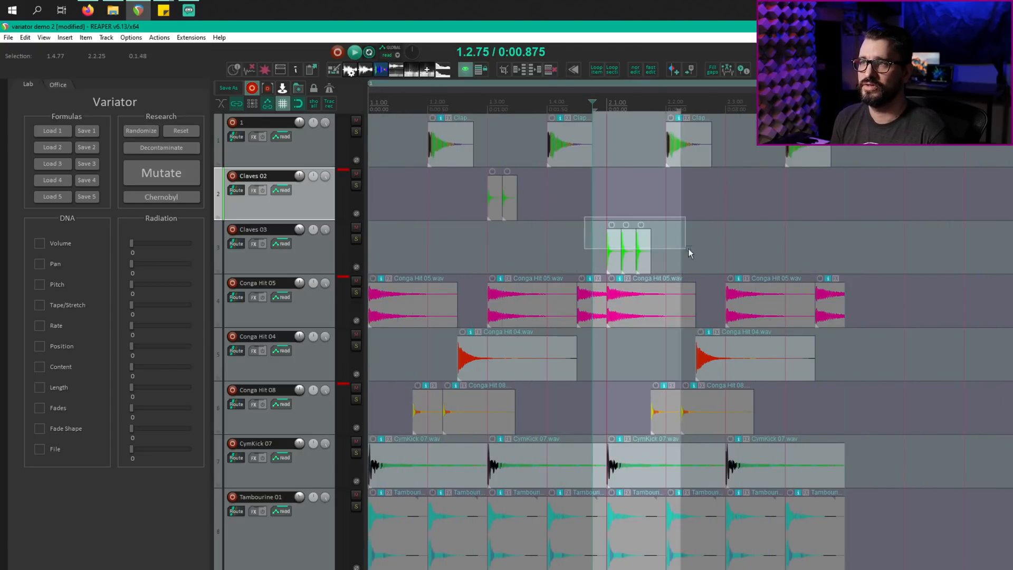
left_click(38, 345)
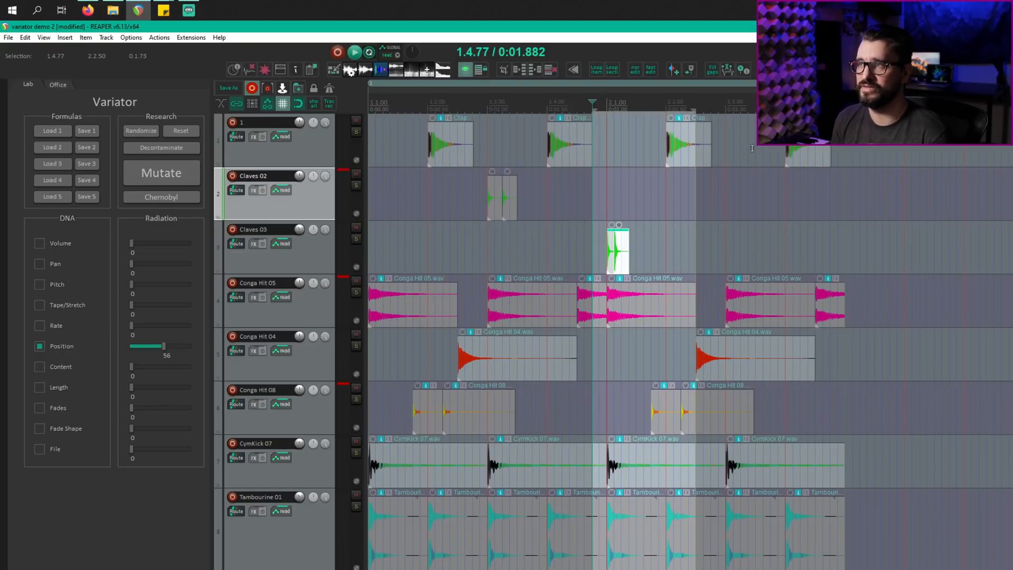
mouse_move(612, 252)
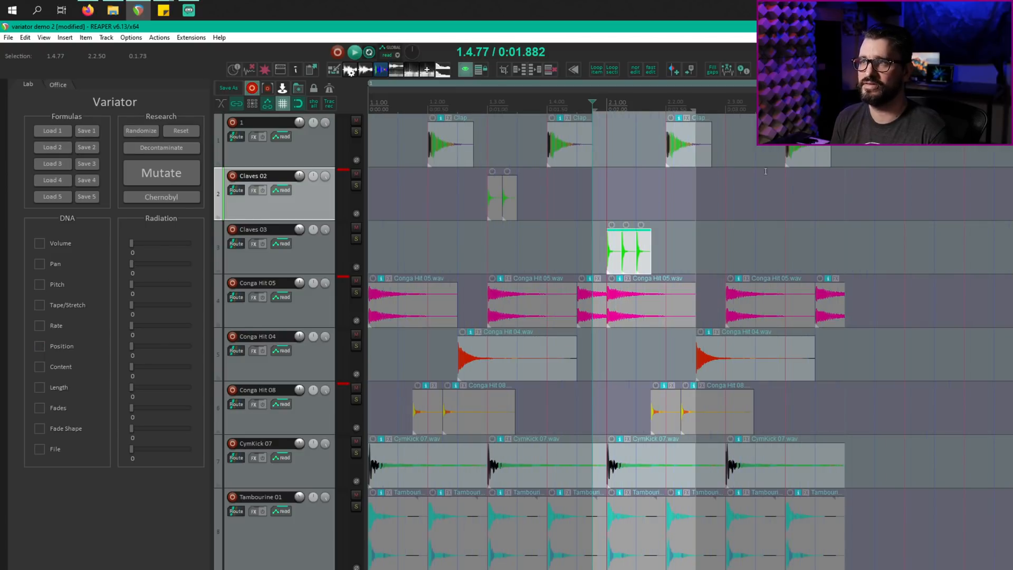
left_click(161, 173)
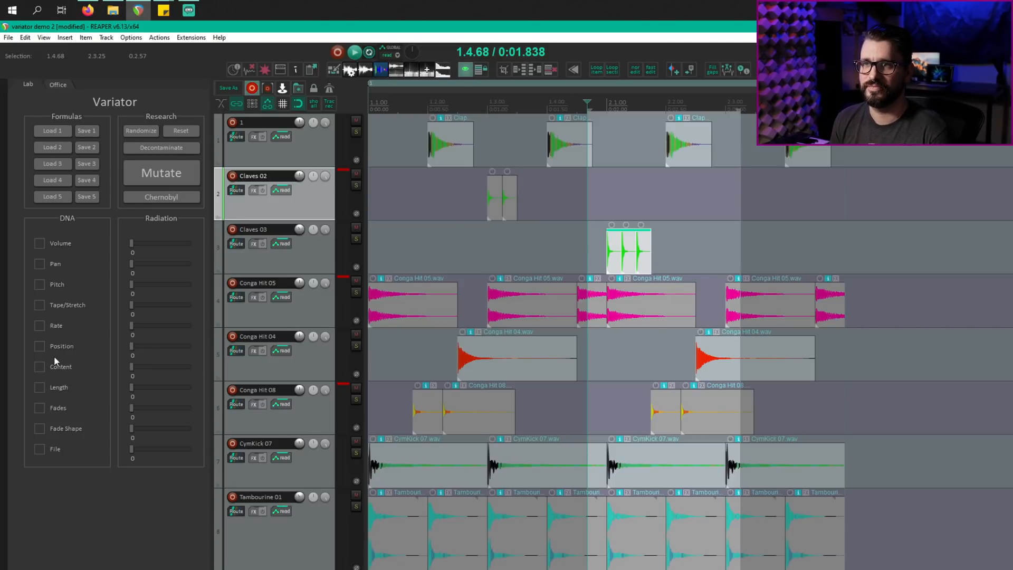
mouse_move(714, 74)
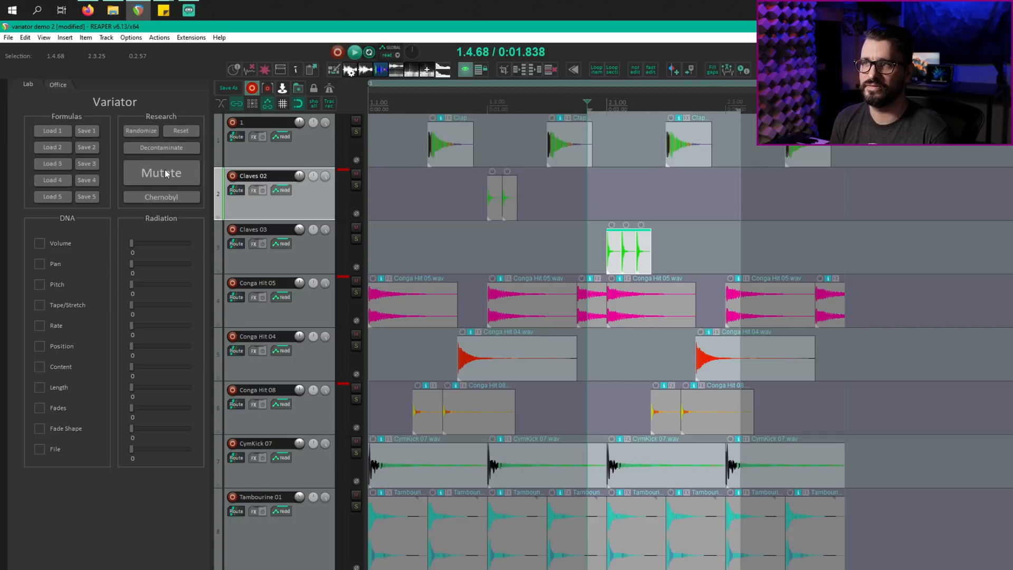
Mutate the Claves 03 hit positions, adjusting the Position radiation slider to 100
left_click(38, 346)
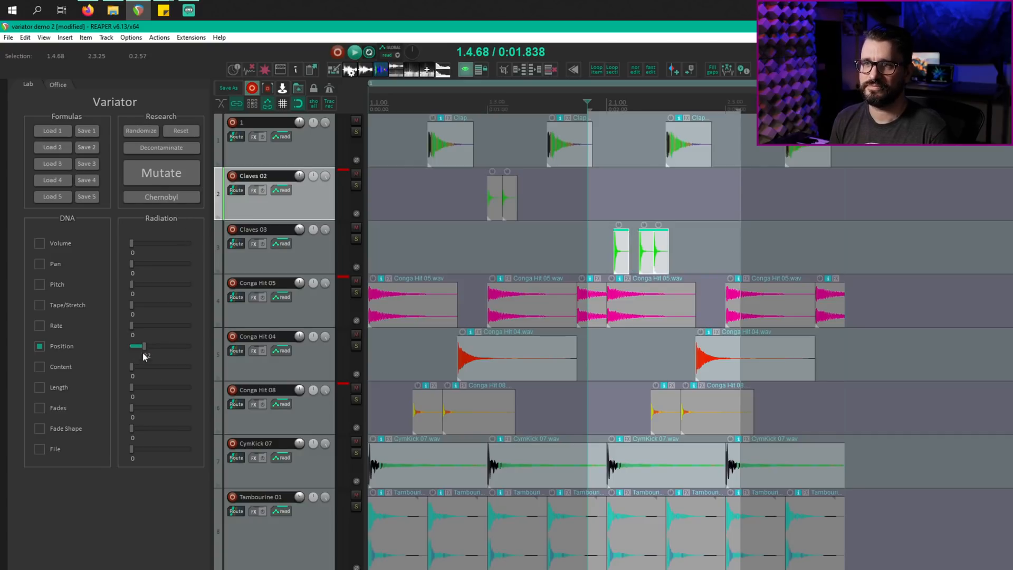
left_click_drag(138, 346, 132, 345)
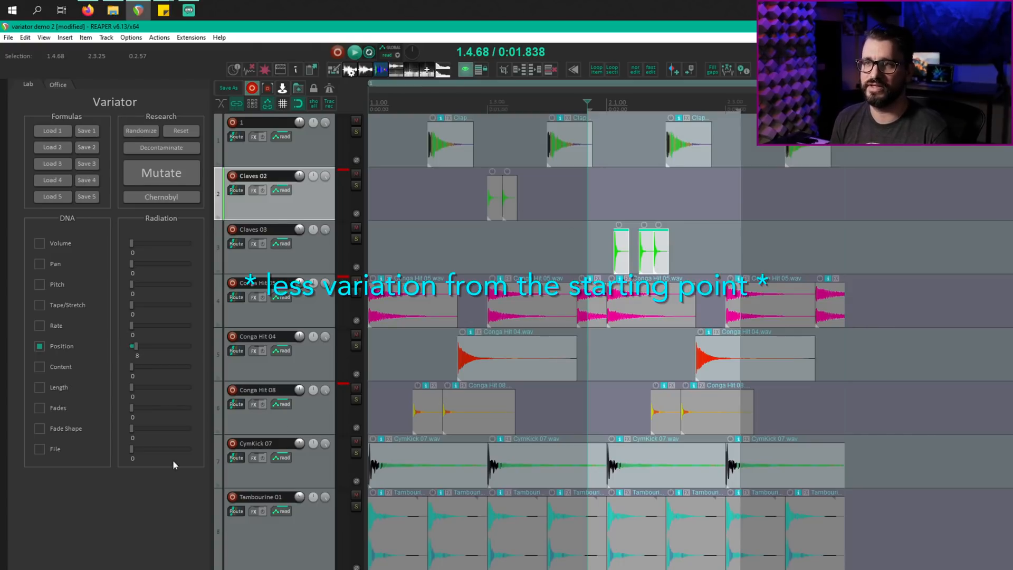
left_click_drag(134, 345, 187, 345)
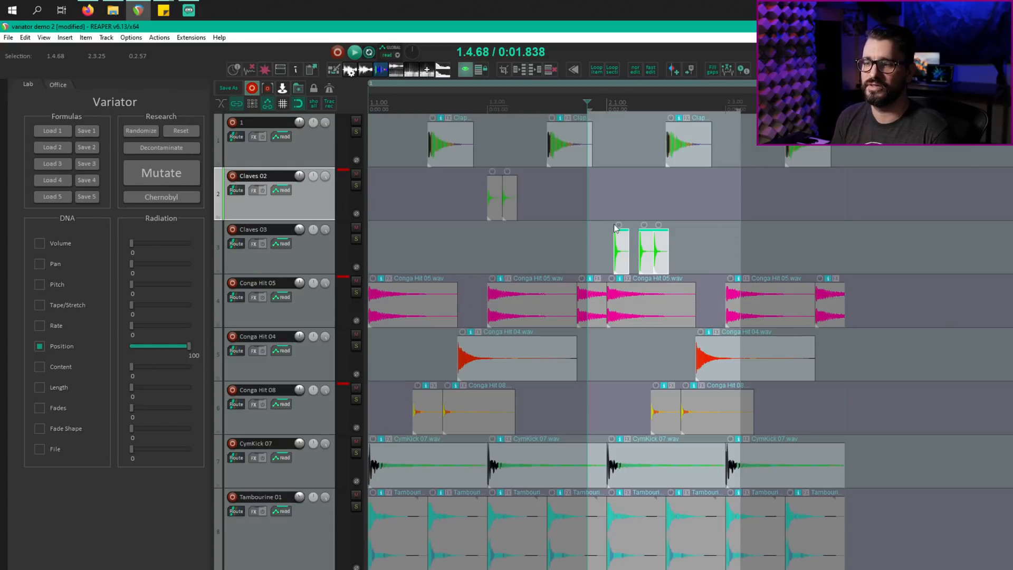
mouse_move(594, 173)
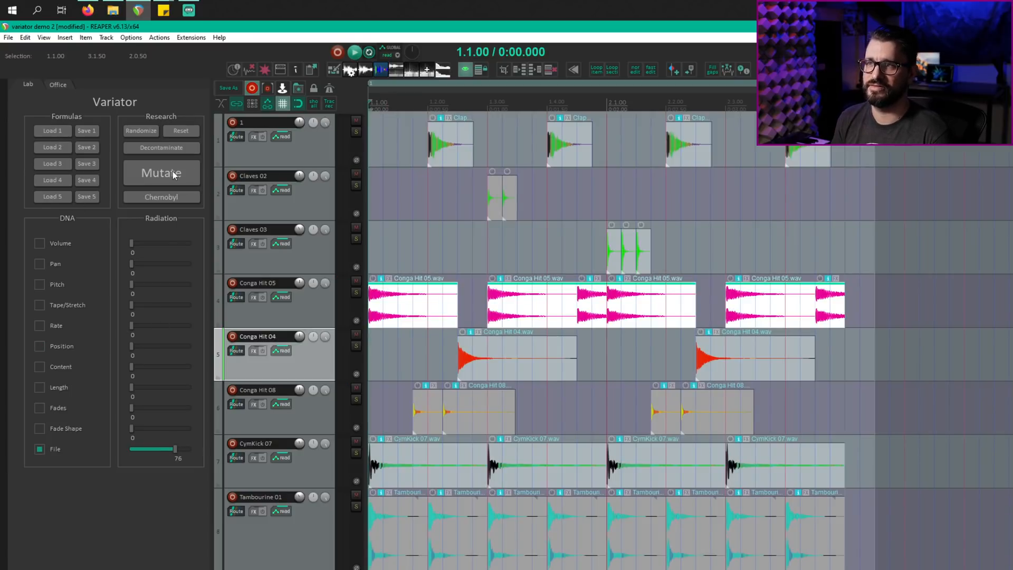
Swap the items' sample files with a File-only mutation, revert them, and mutate again
left_click(354, 51)
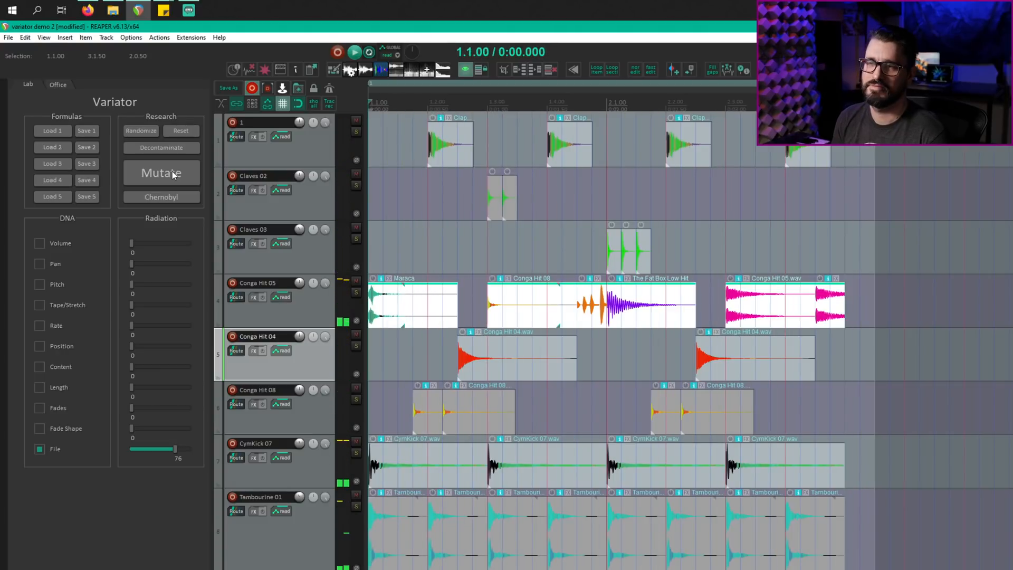
left_click(161, 172)
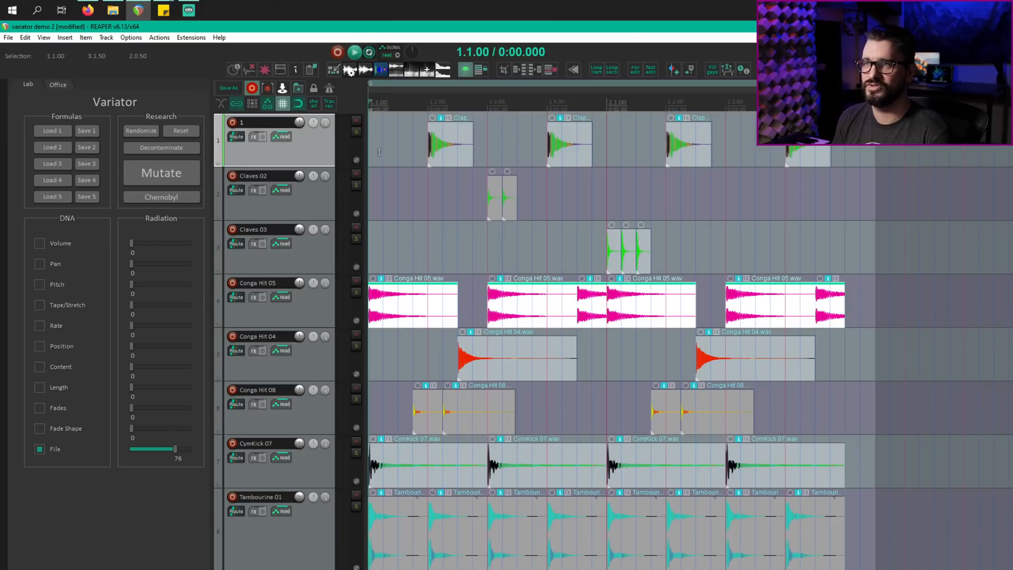
left_click(354, 52)
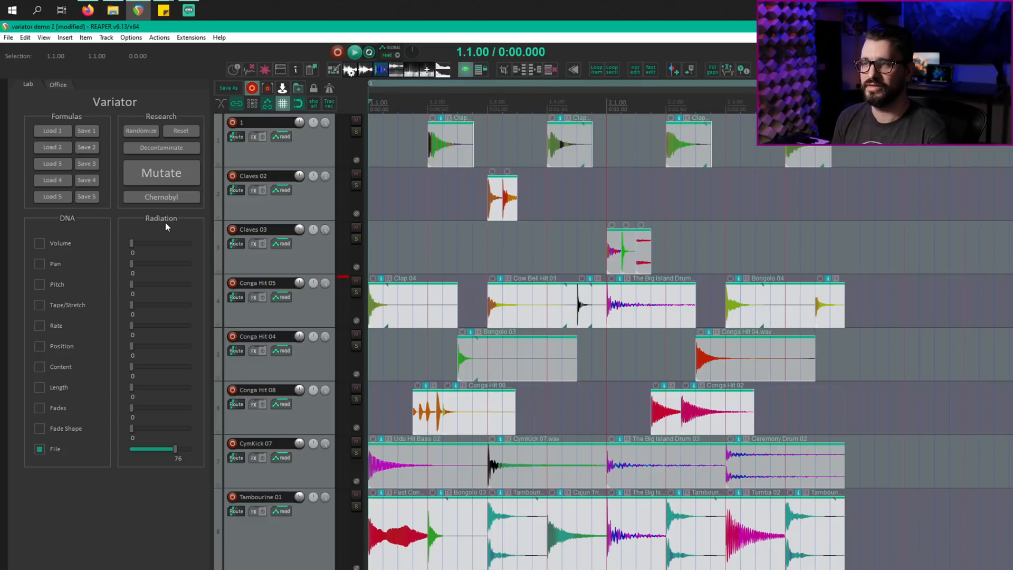
mouse_move(171, 216)
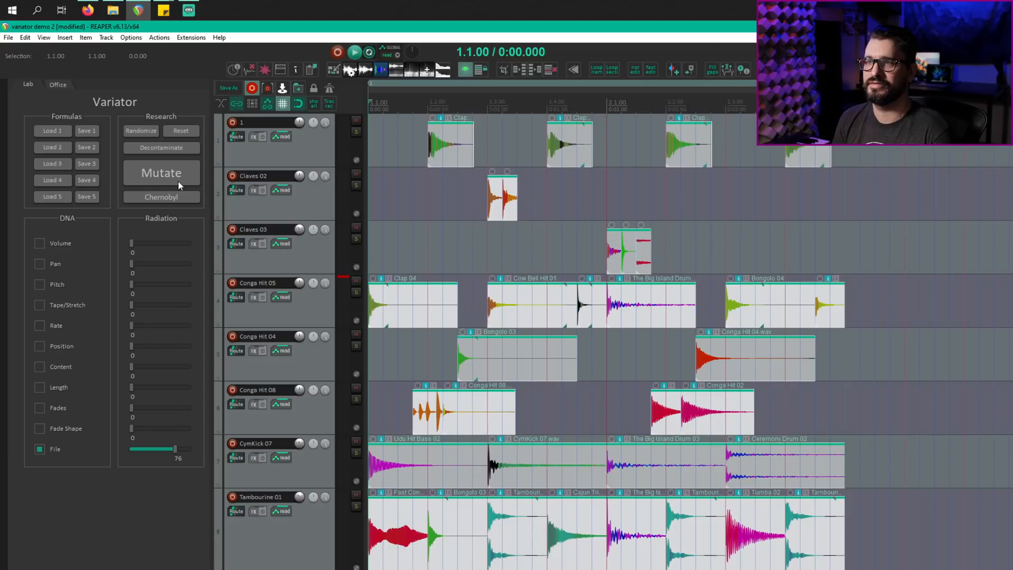
Revert items, set DNA to Volume 99, Fades 84, File 63, then preview and revert
left_click(161, 172)
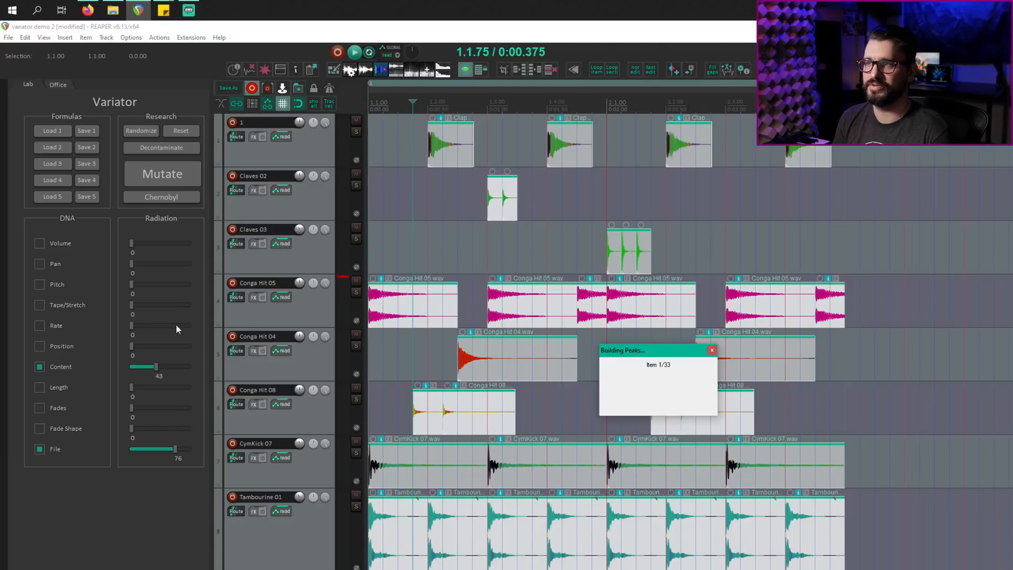
left_click(161, 173)
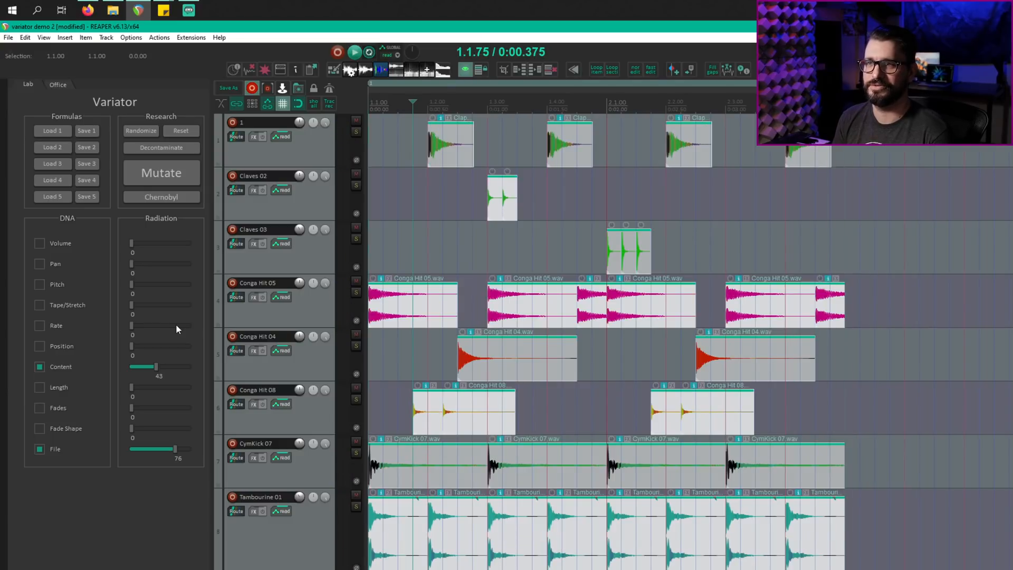
left_click(161, 173)
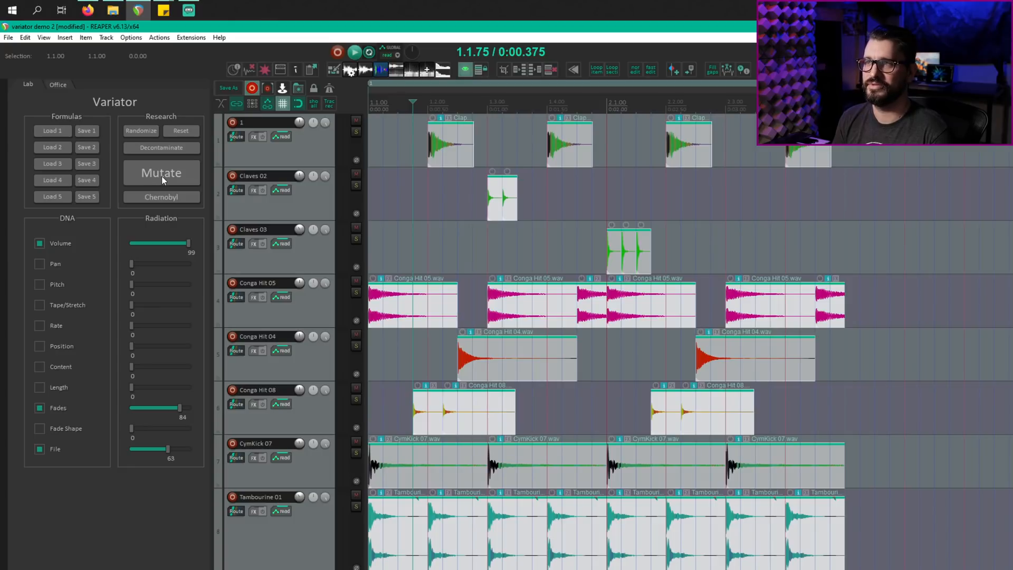
left_click(161, 173)
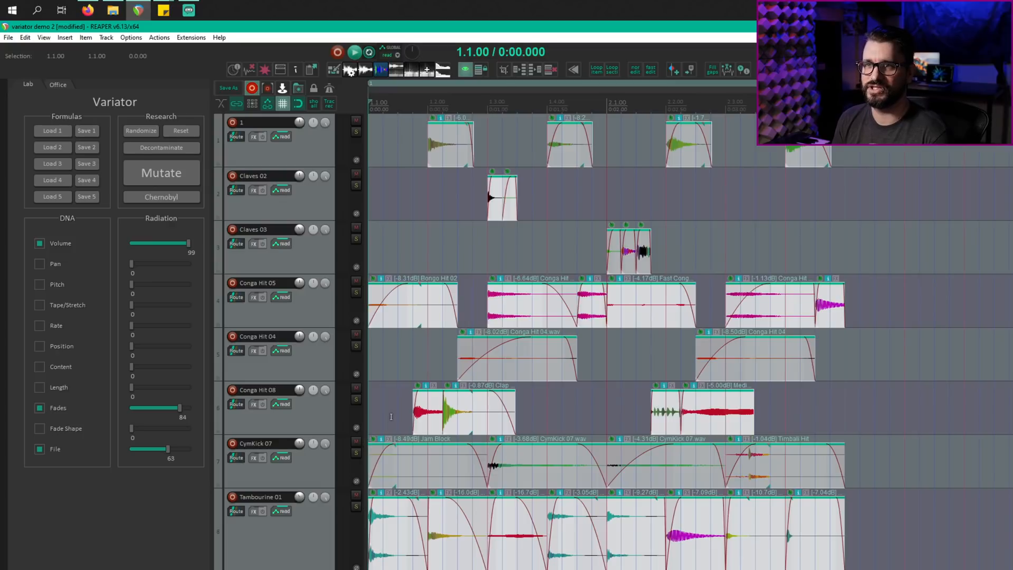
mouse_move(553, 309)
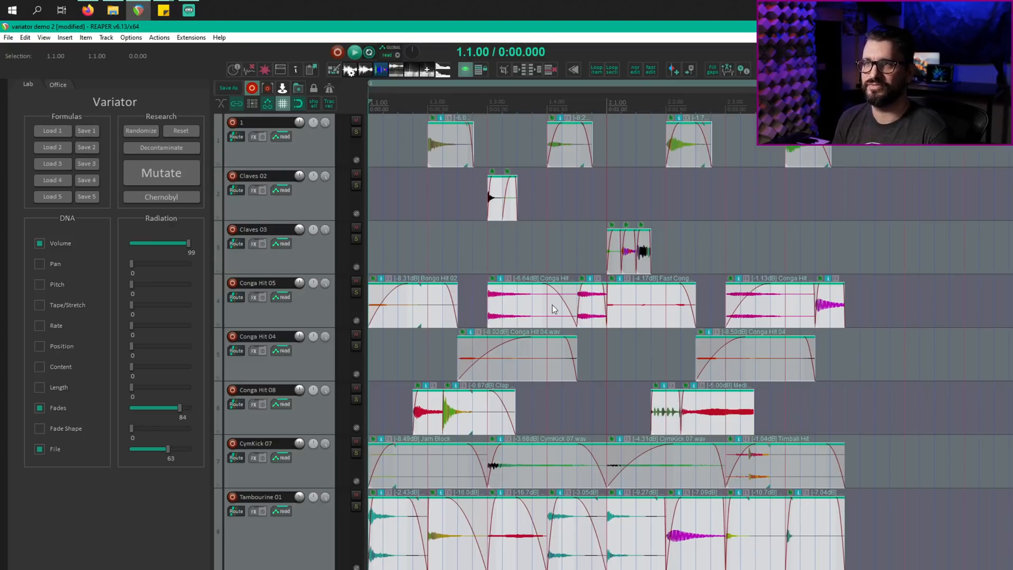
left_click(354, 52)
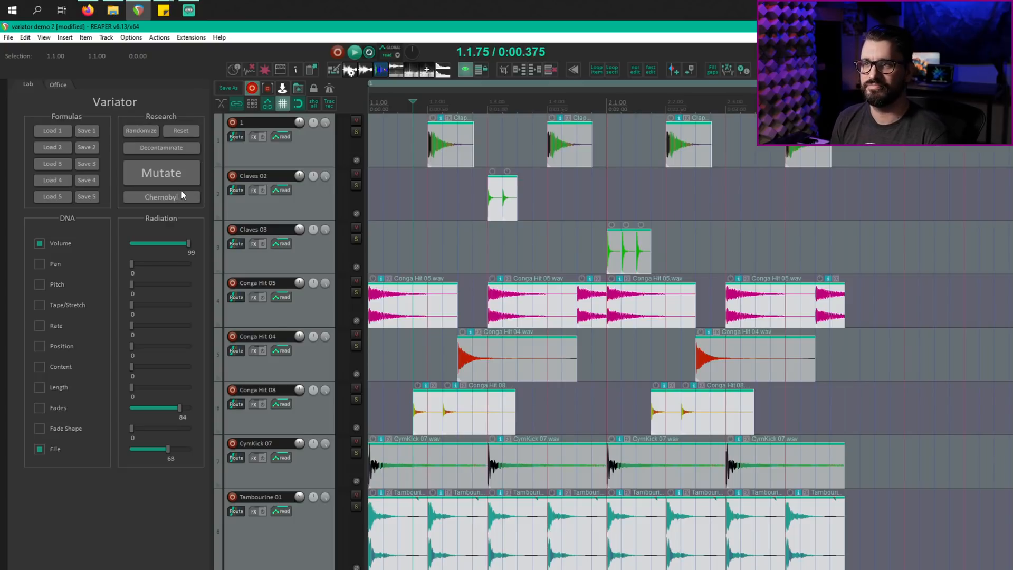
mouse_move(188, 361)
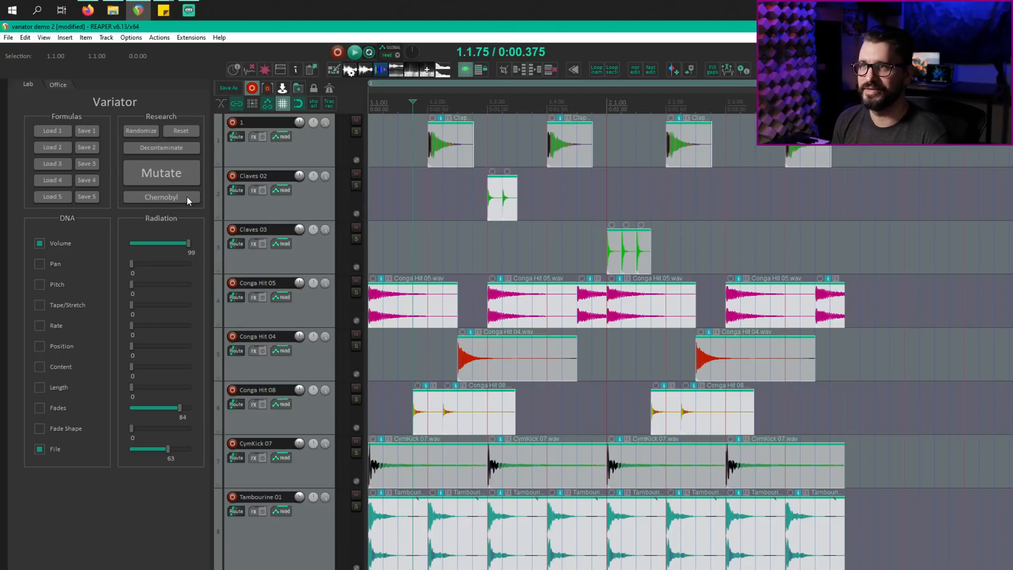
Apply Chernobyl chaotic pitch, volume and length mutations to all percussion items
left_click(161, 172)
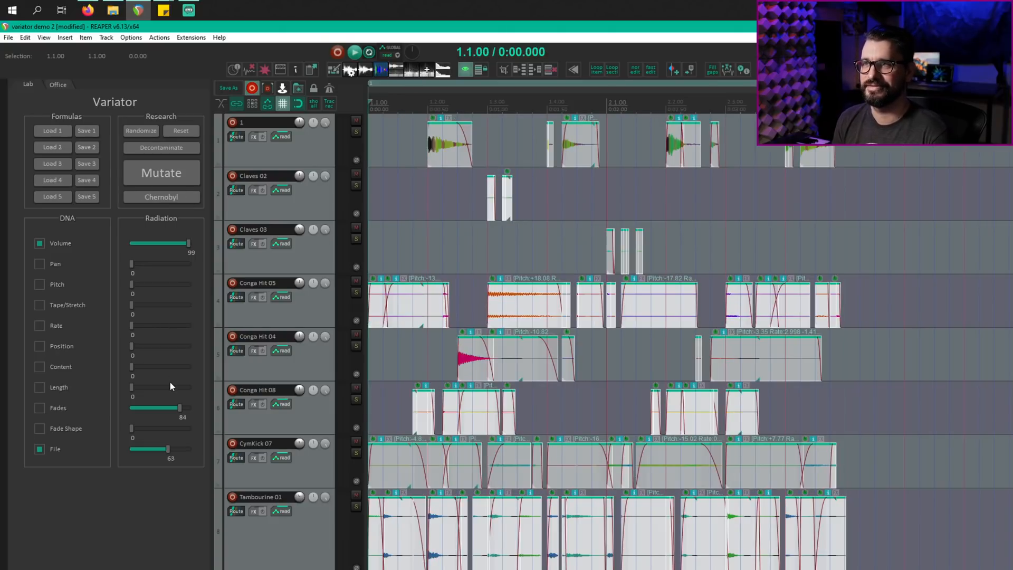
left_click(354, 51)
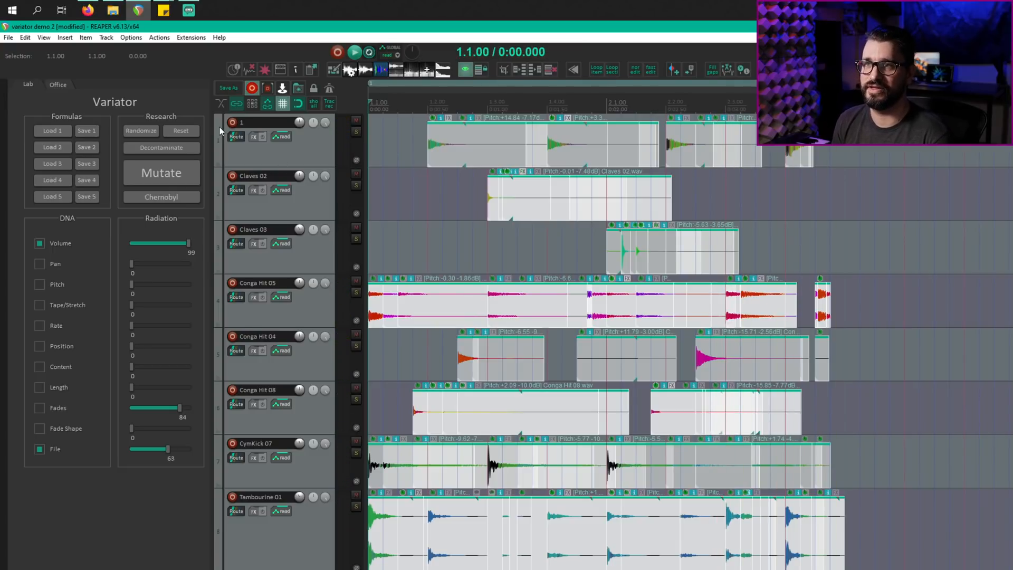
Enable 'Show overlapping media items in lanes', play the layered variations, then open Variator's settings
left_click(130, 37)
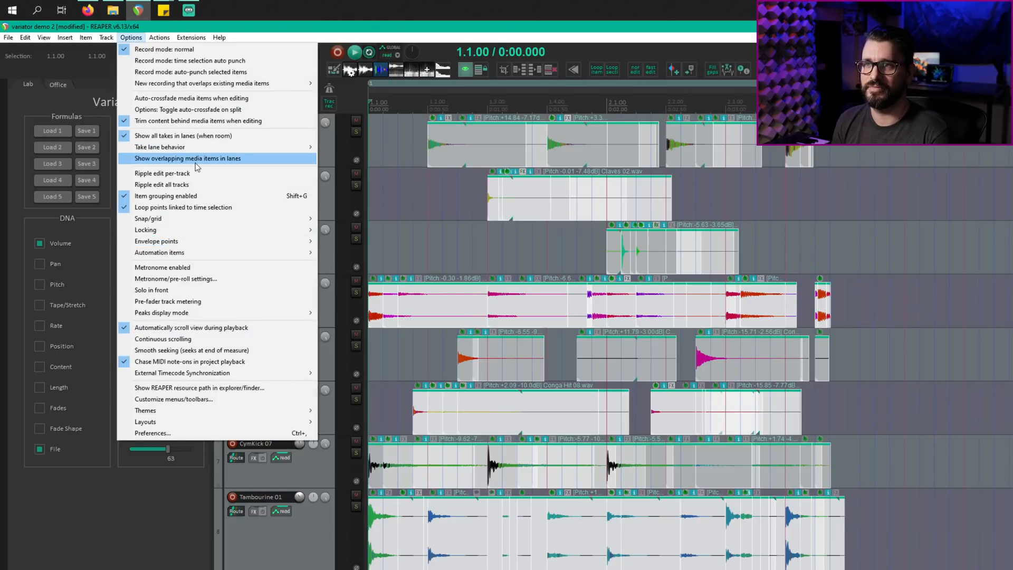
left_click(188, 158)
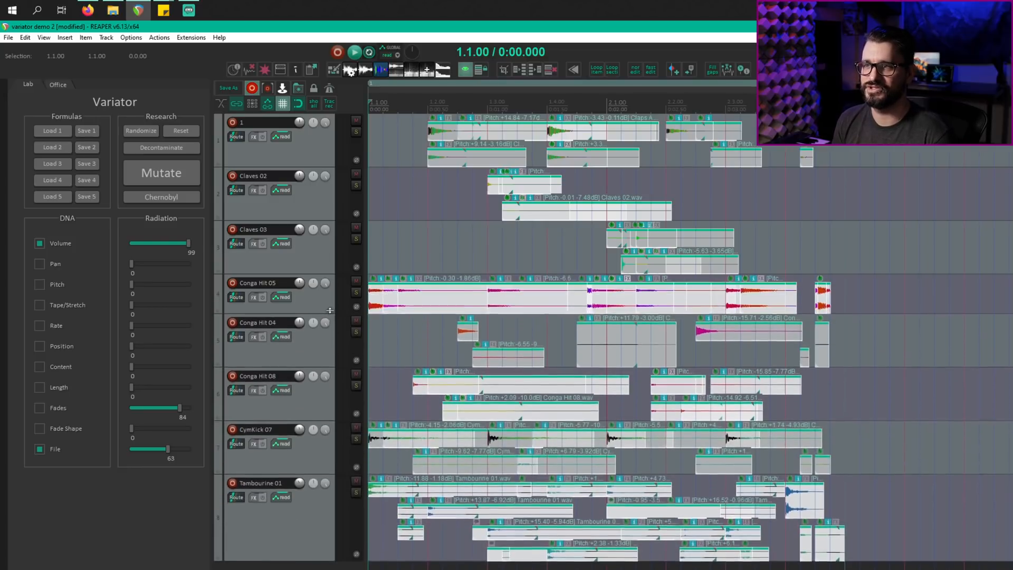
left_click(354, 52)
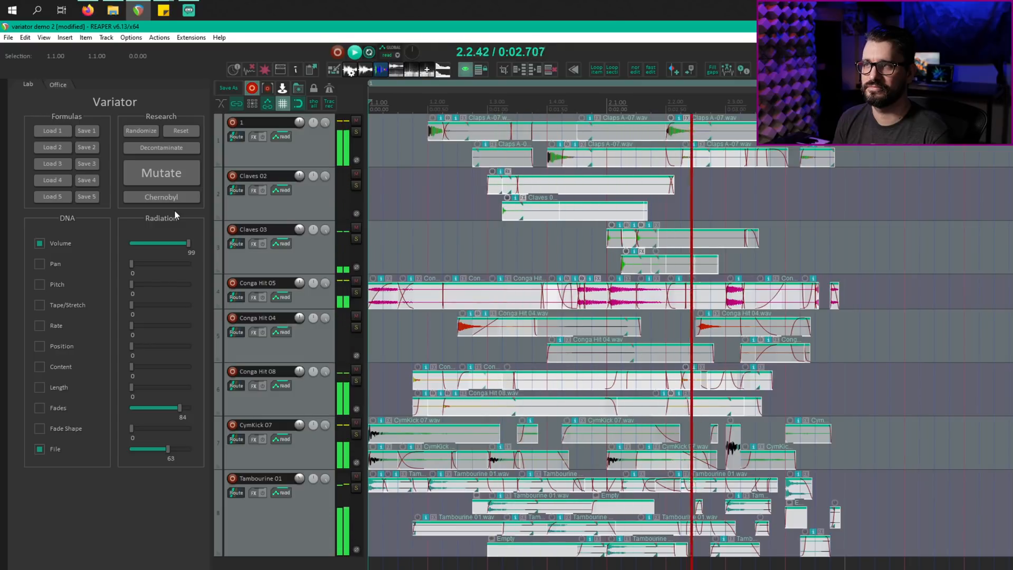
left_click(57, 84)
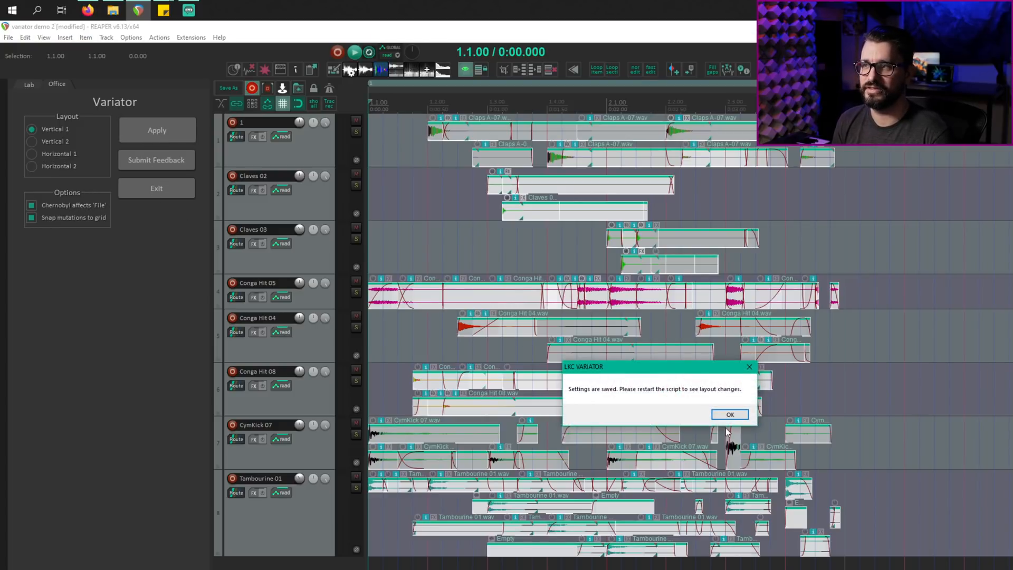
Dismiss Variator's saved-settings notice for Chernobyl affecting File with grid snapping
left_click(730, 415)
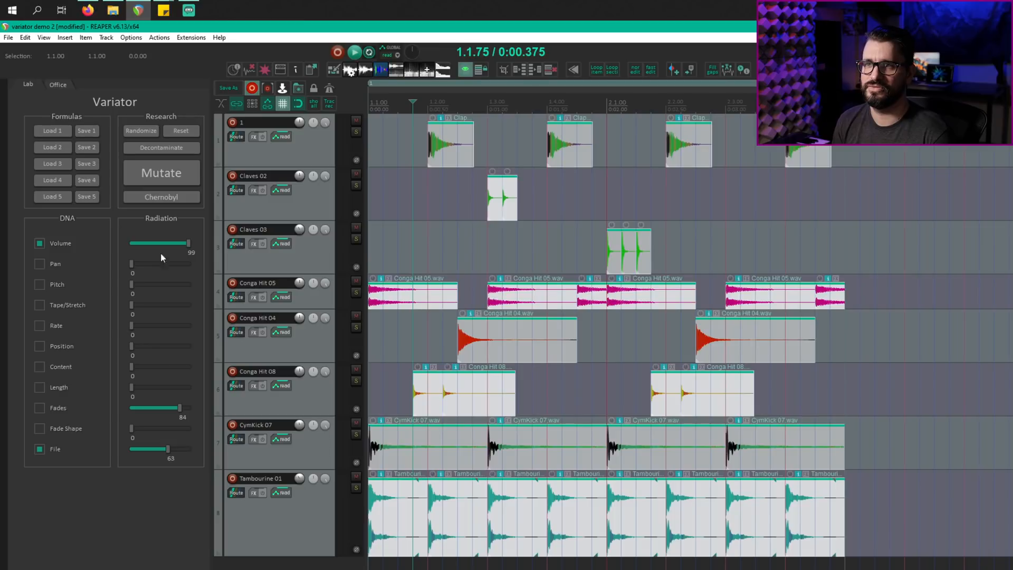
Generate three successive Chernobyl variations of short pitch- and rate-shifted hits
left_click(161, 173)
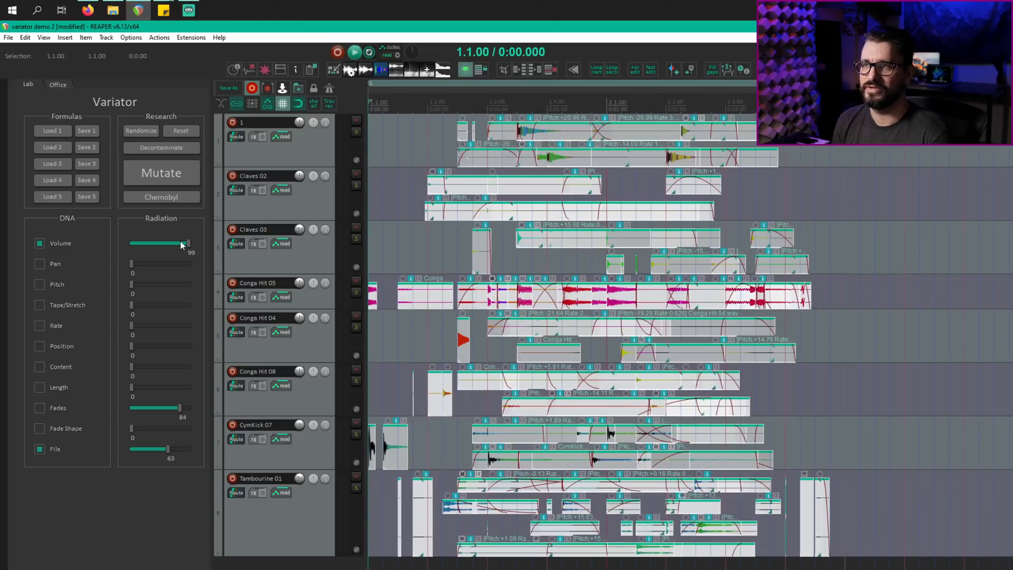
left_click(354, 52)
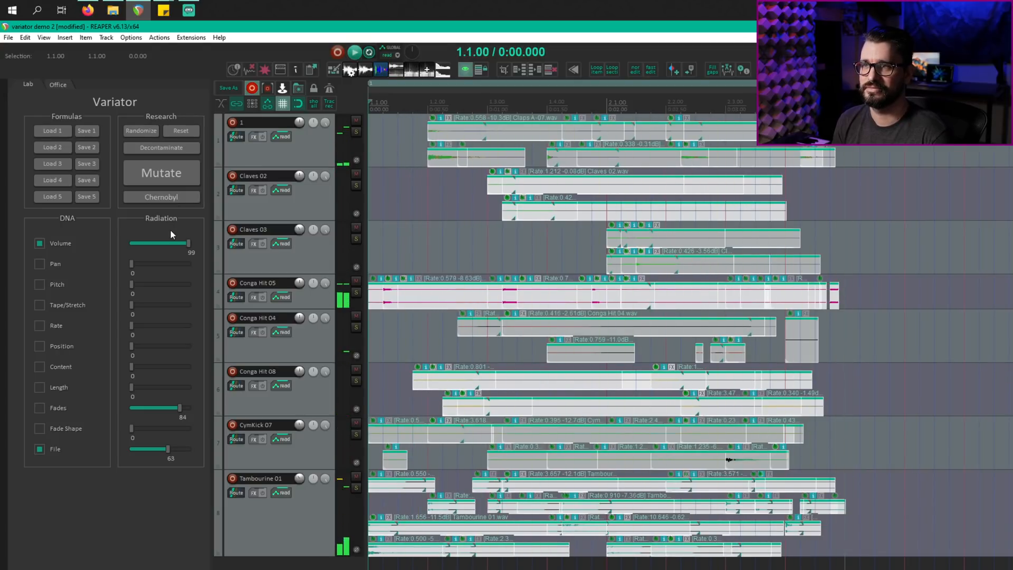
left_click(354, 51)
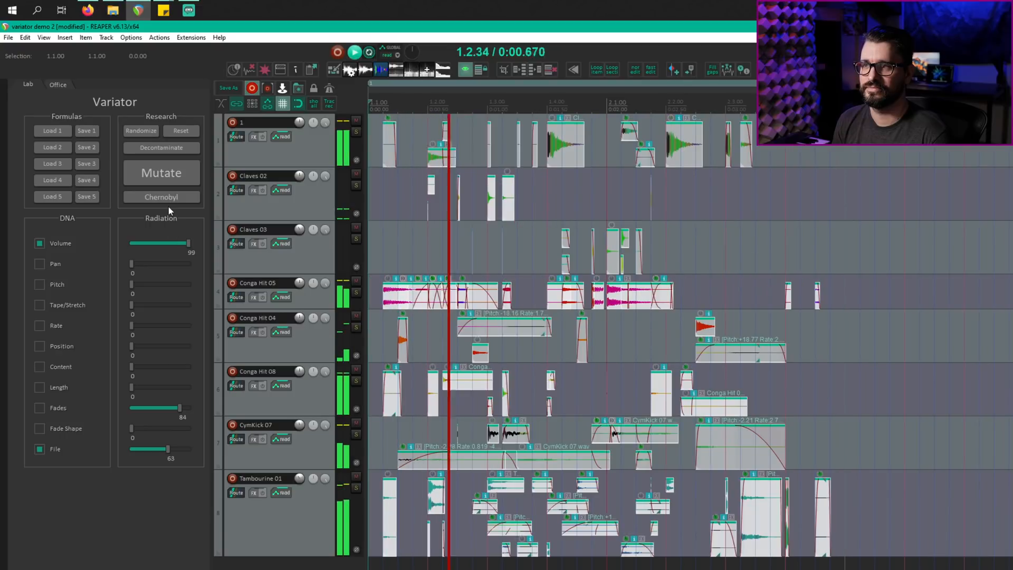